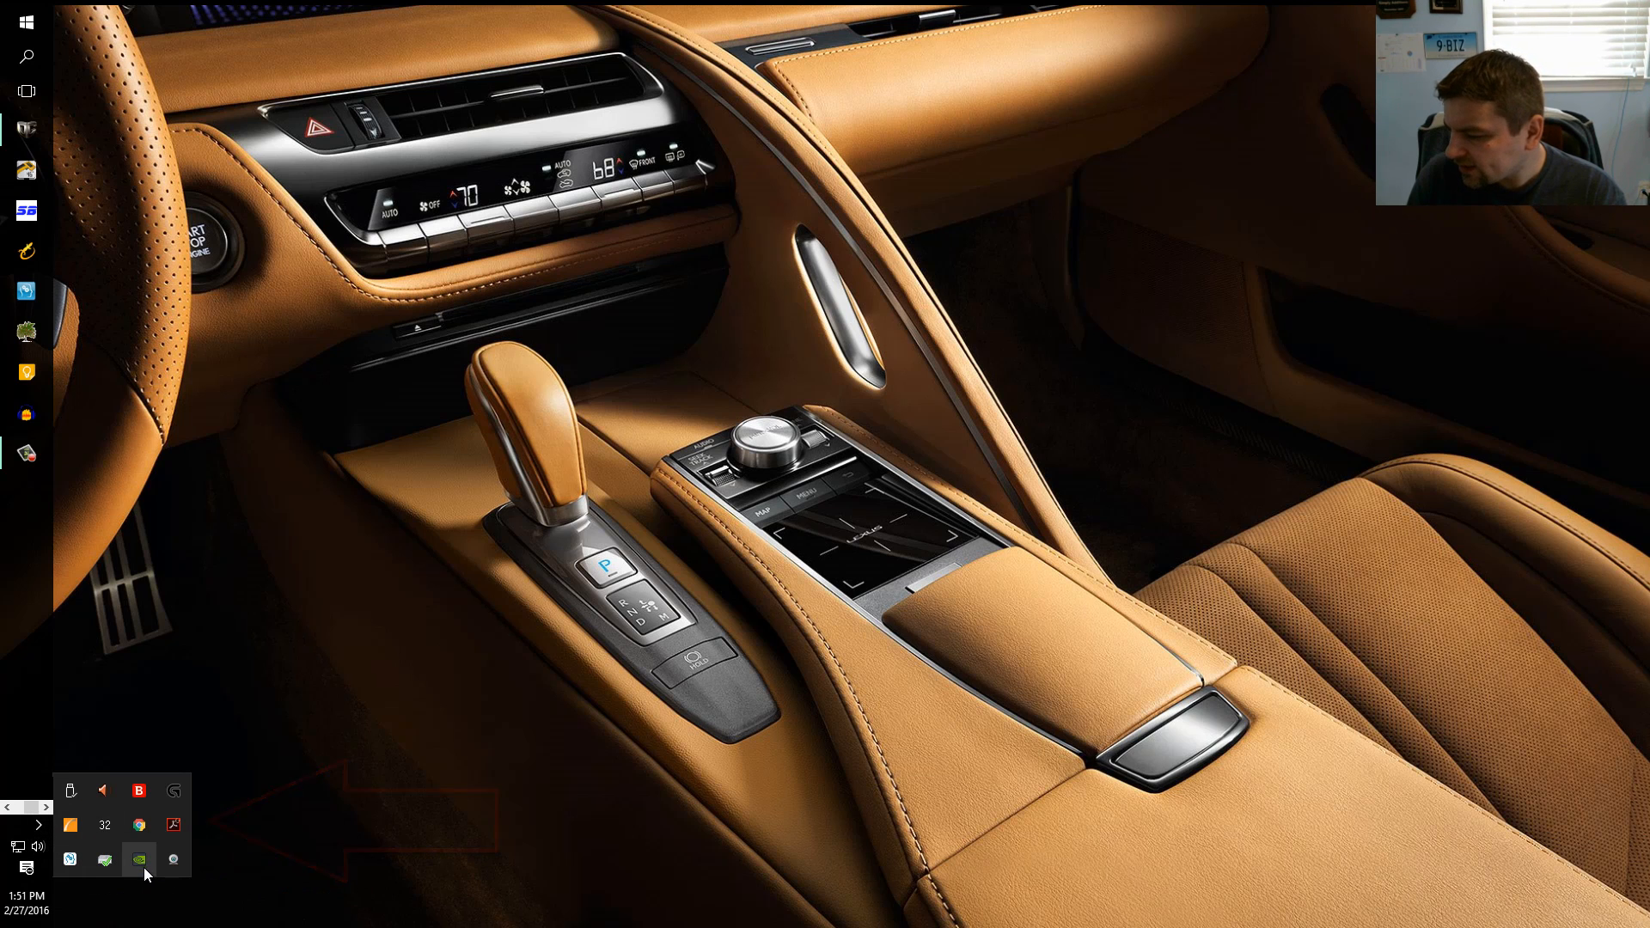
pyautogui.moveTo(140, 859)
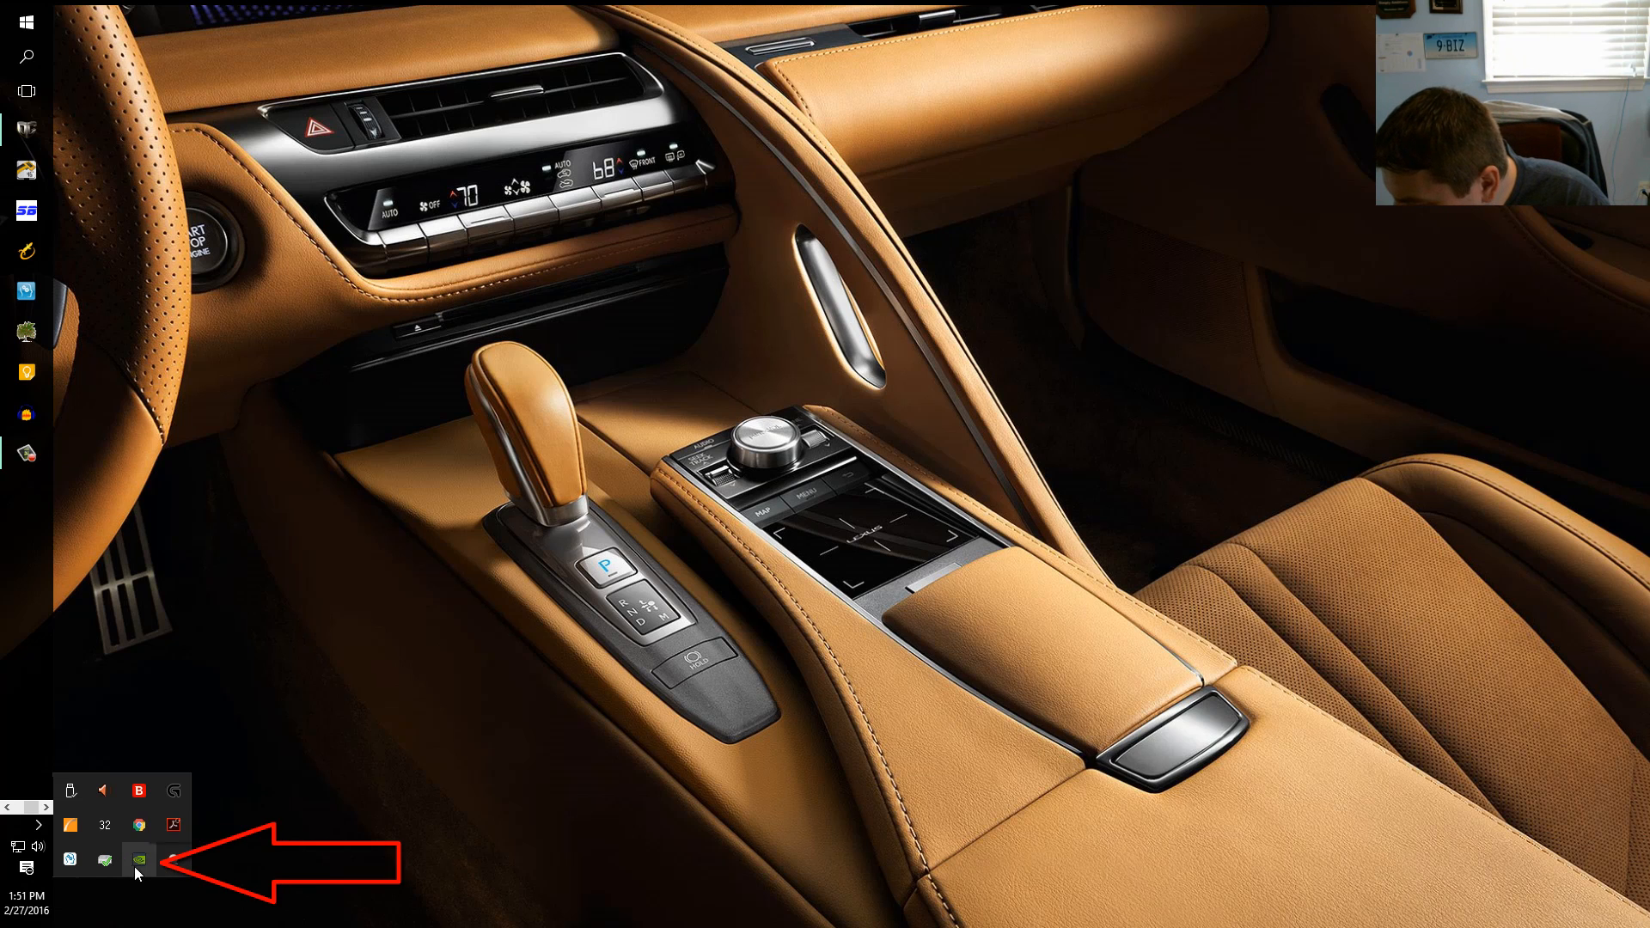
pyautogui.moveTo(139, 861)
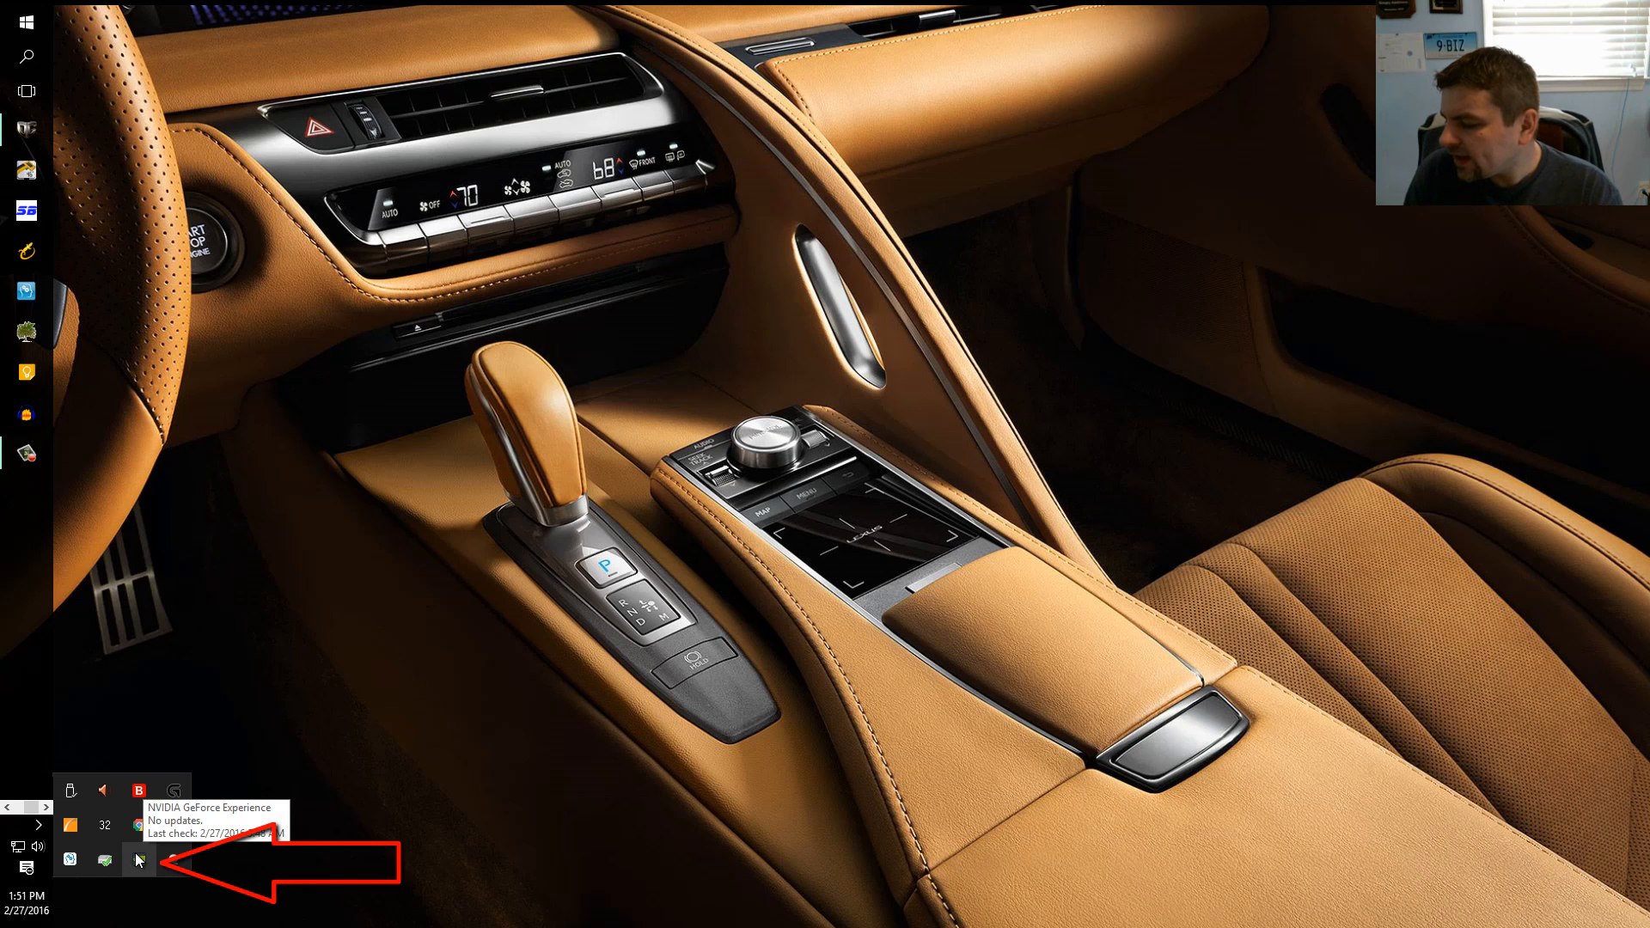
# Launch NVIDIA Control Panel from the NVIDIA tray icon's context menu.
pyautogui.rightClick(141, 859)
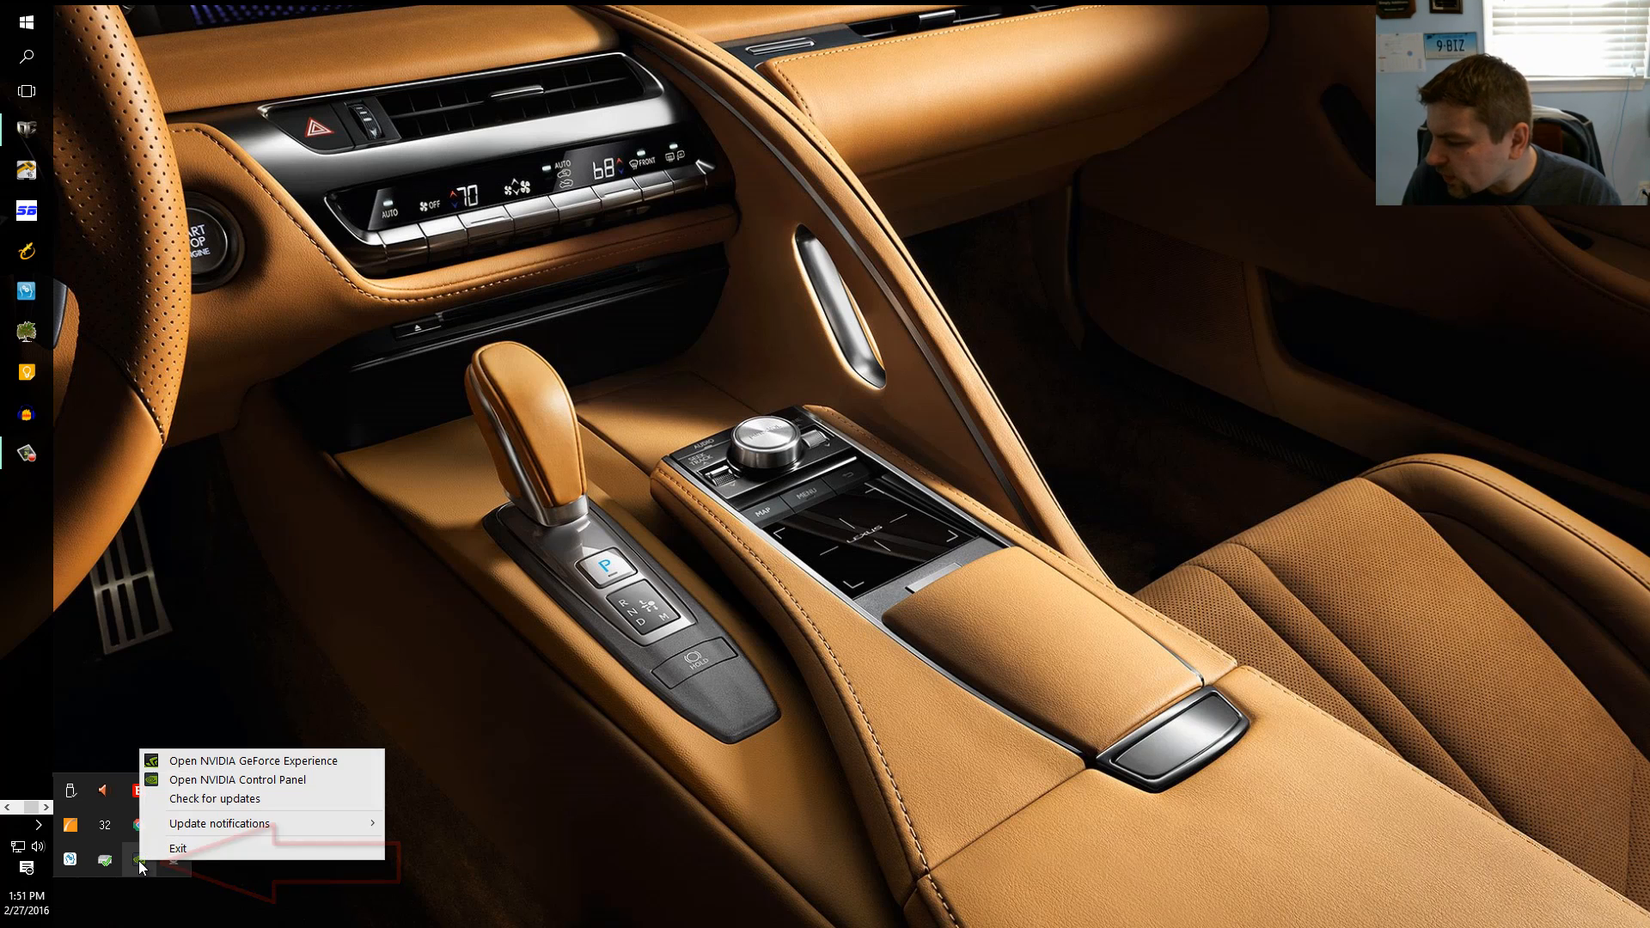
pyautogui.moveTo(210, 791)
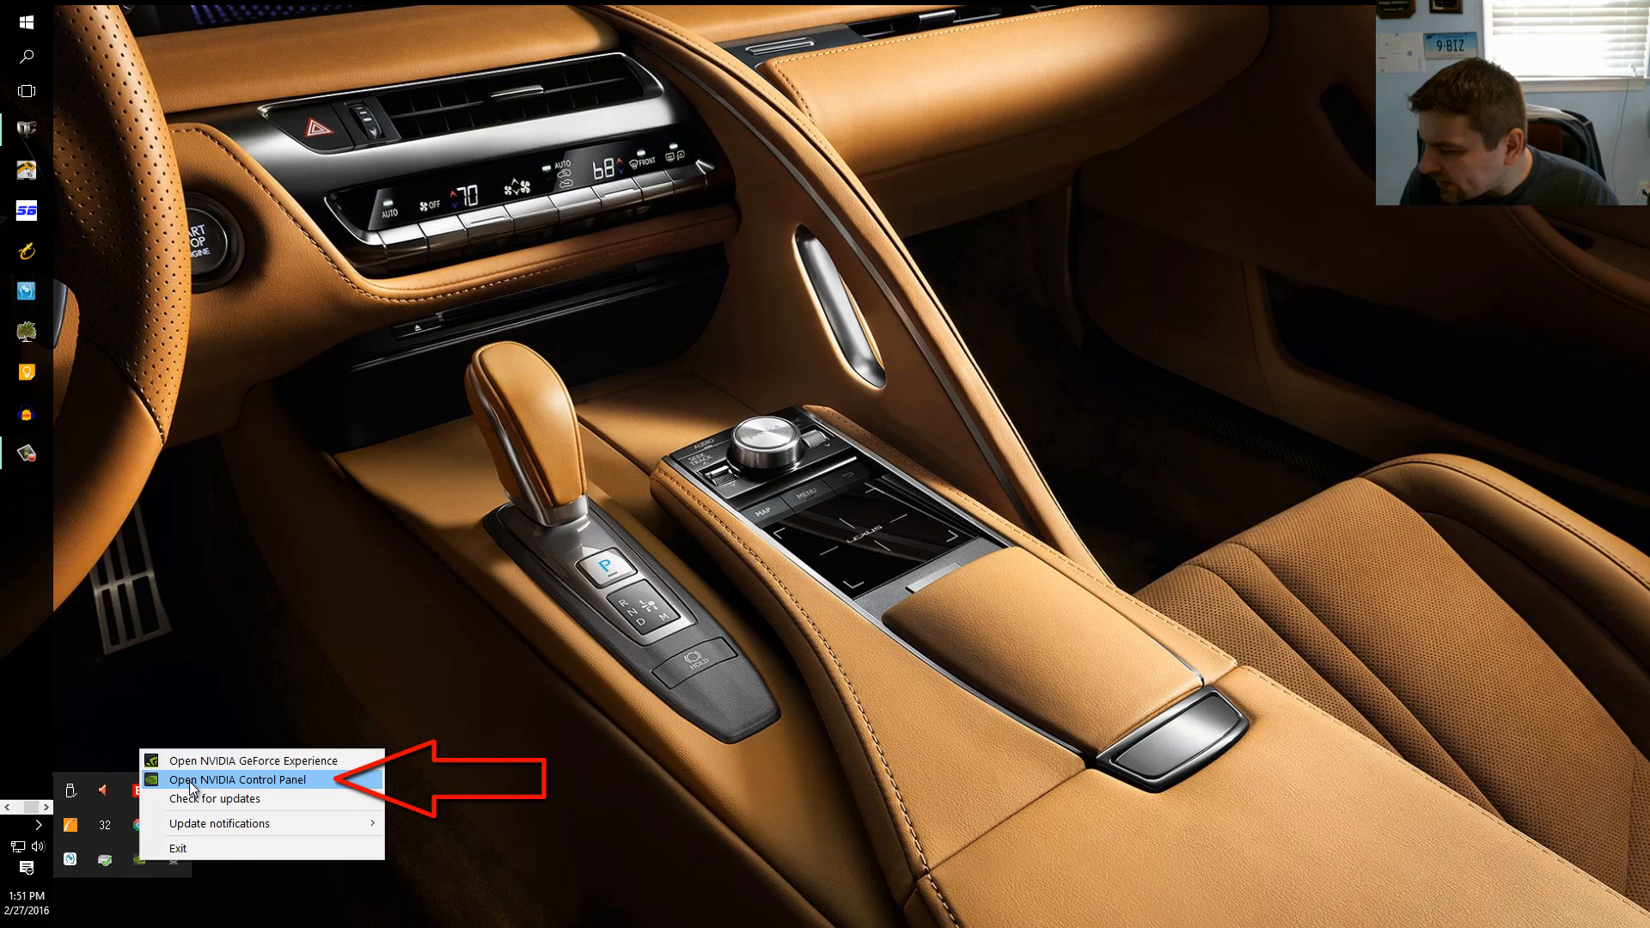
pyautogui.click(237, 780)
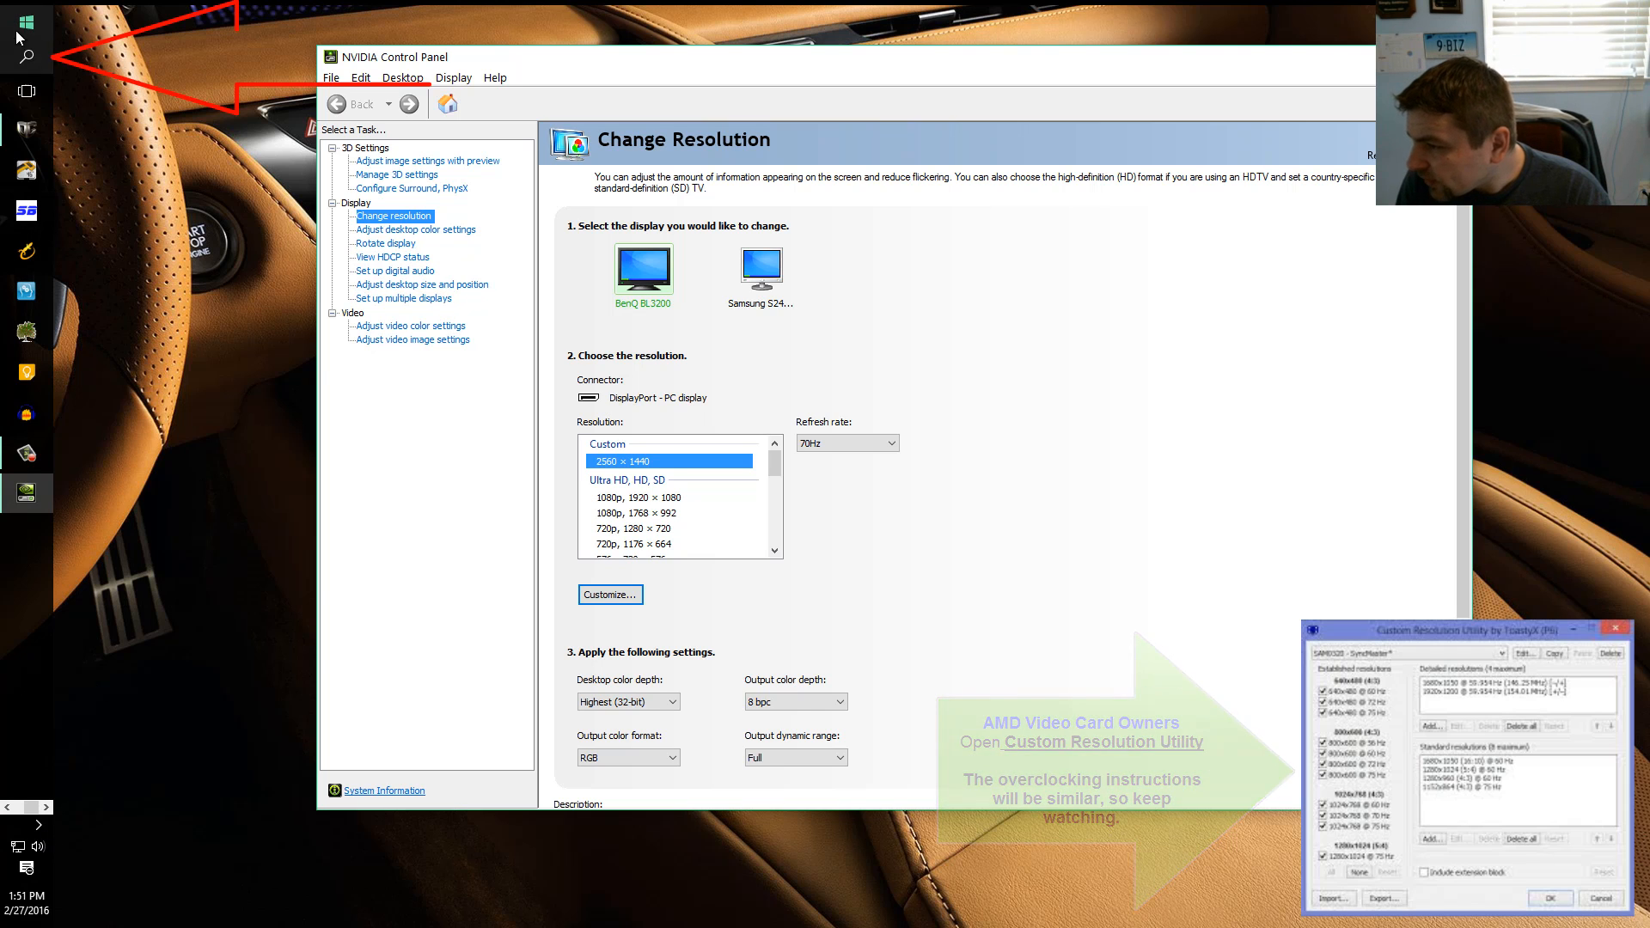
pyautogui.click(25, 57)
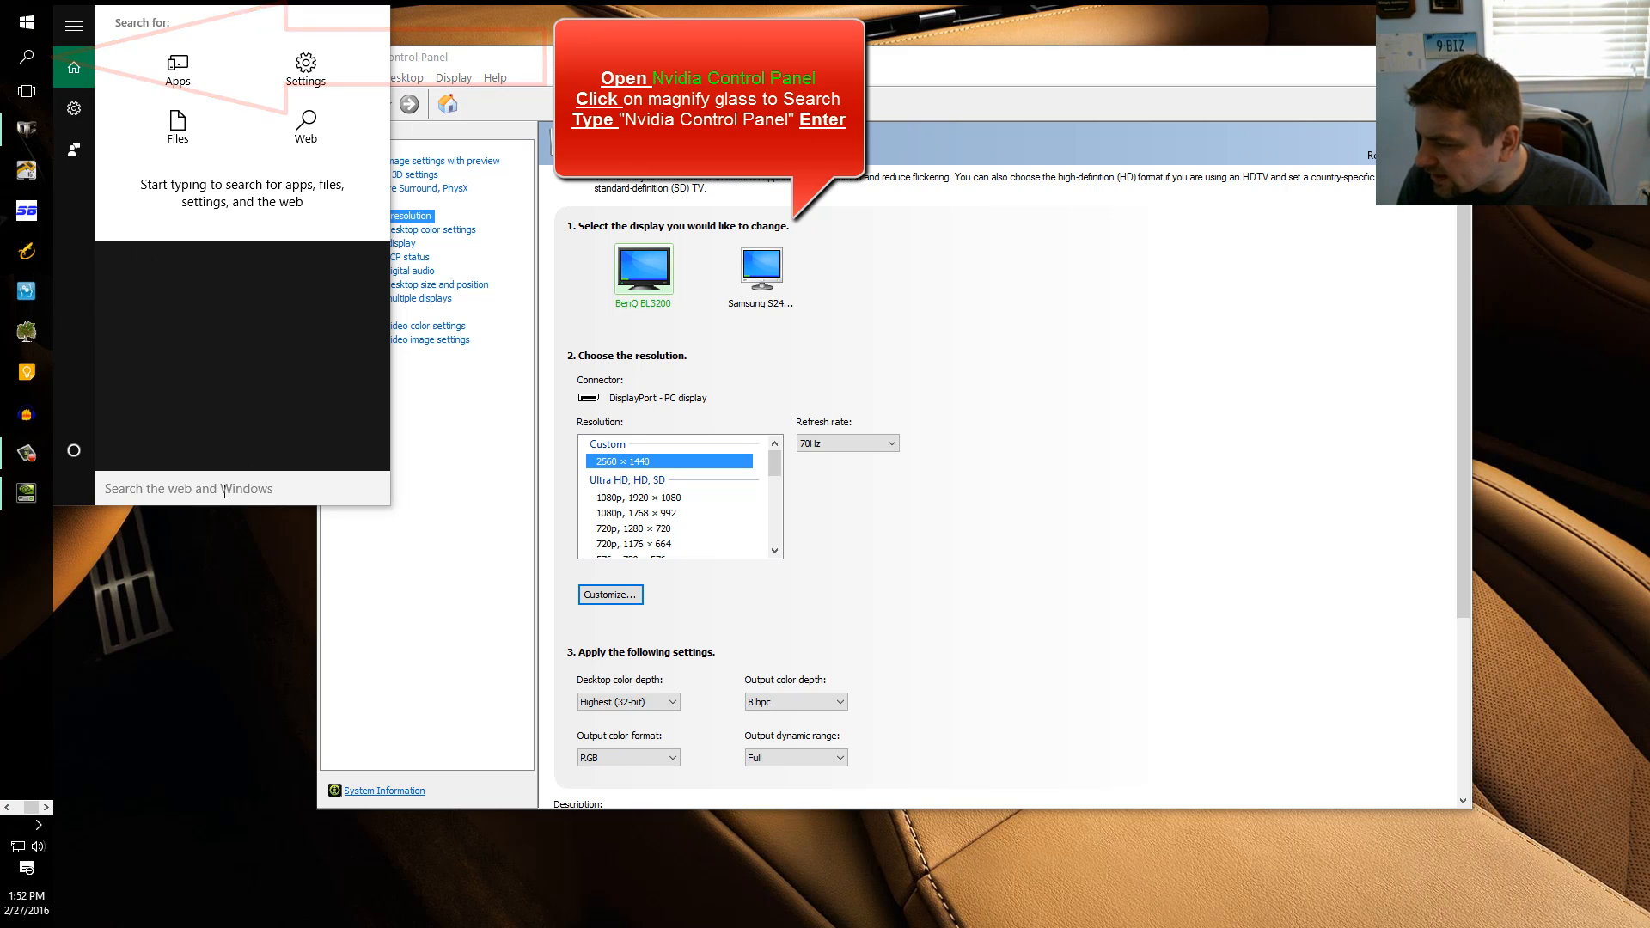
pyautogui.write('nvi')
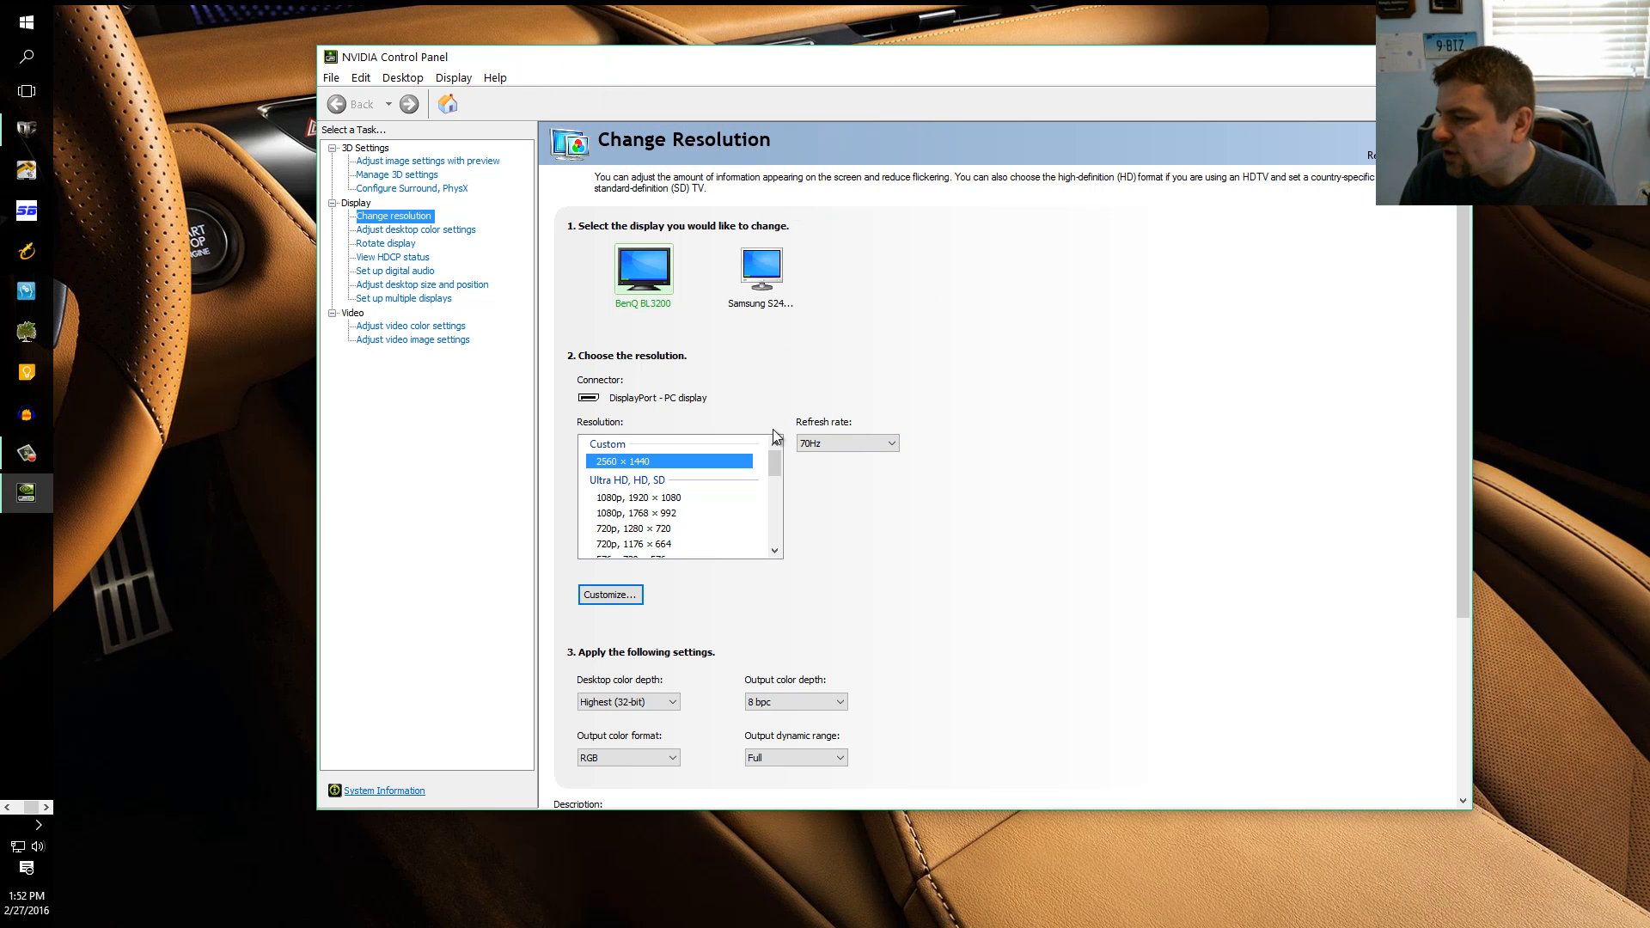
pyautogui.moveTo(485, 304)
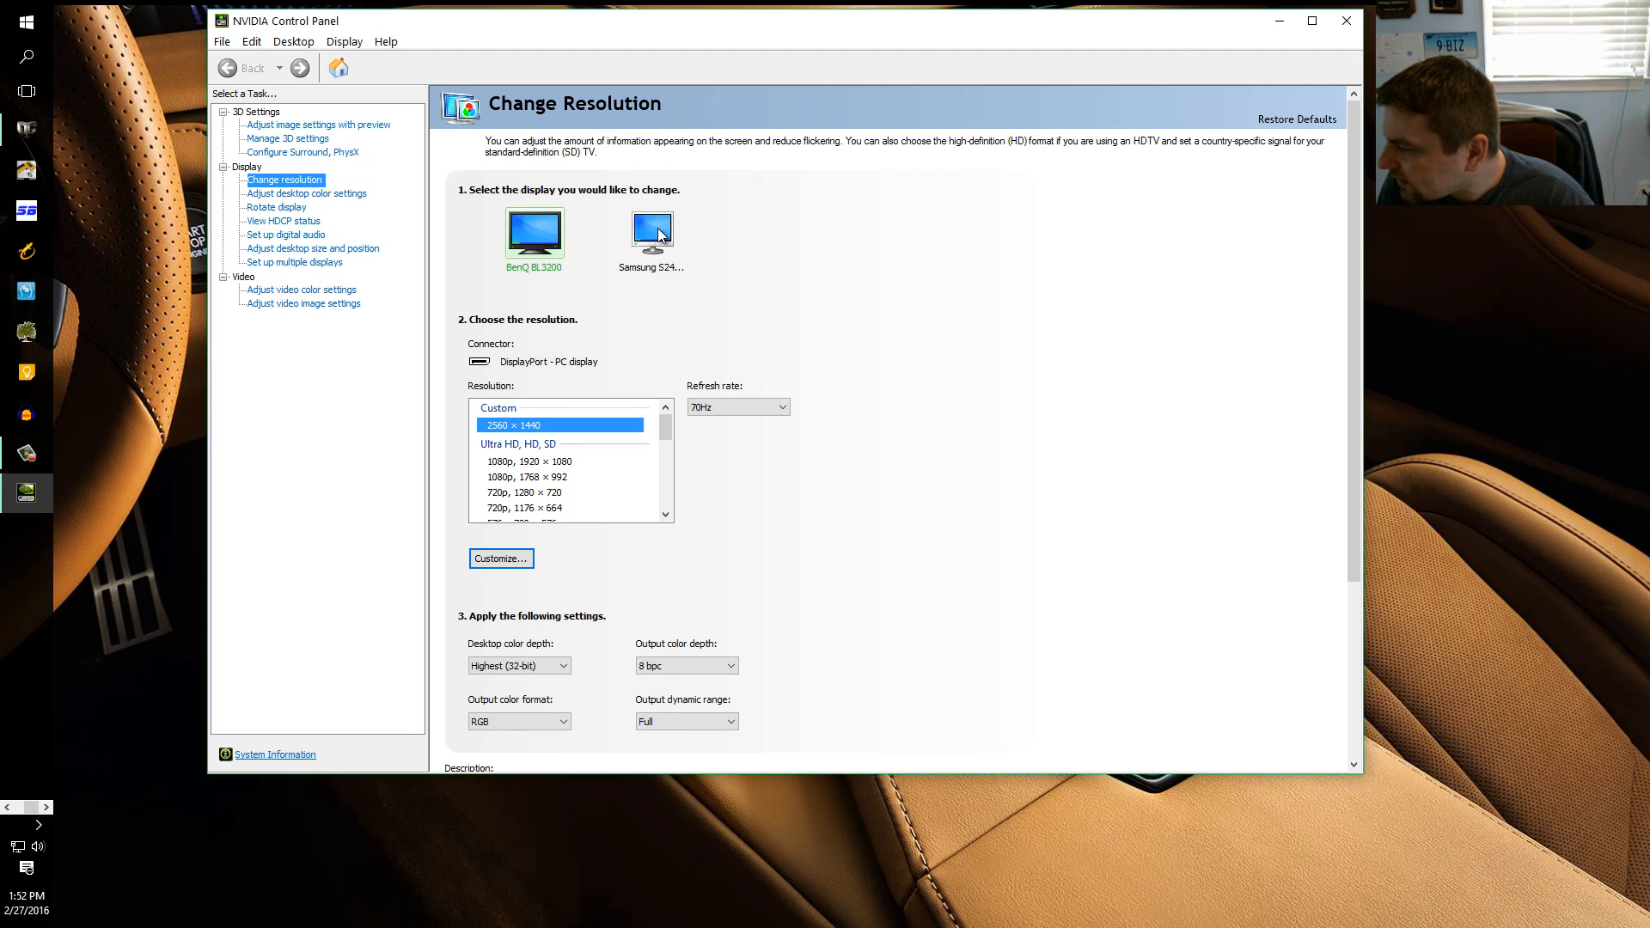
# Select the Samsung S24 display and bring up its Customize resolutions dialog.
pyautogui.click(651, 232)
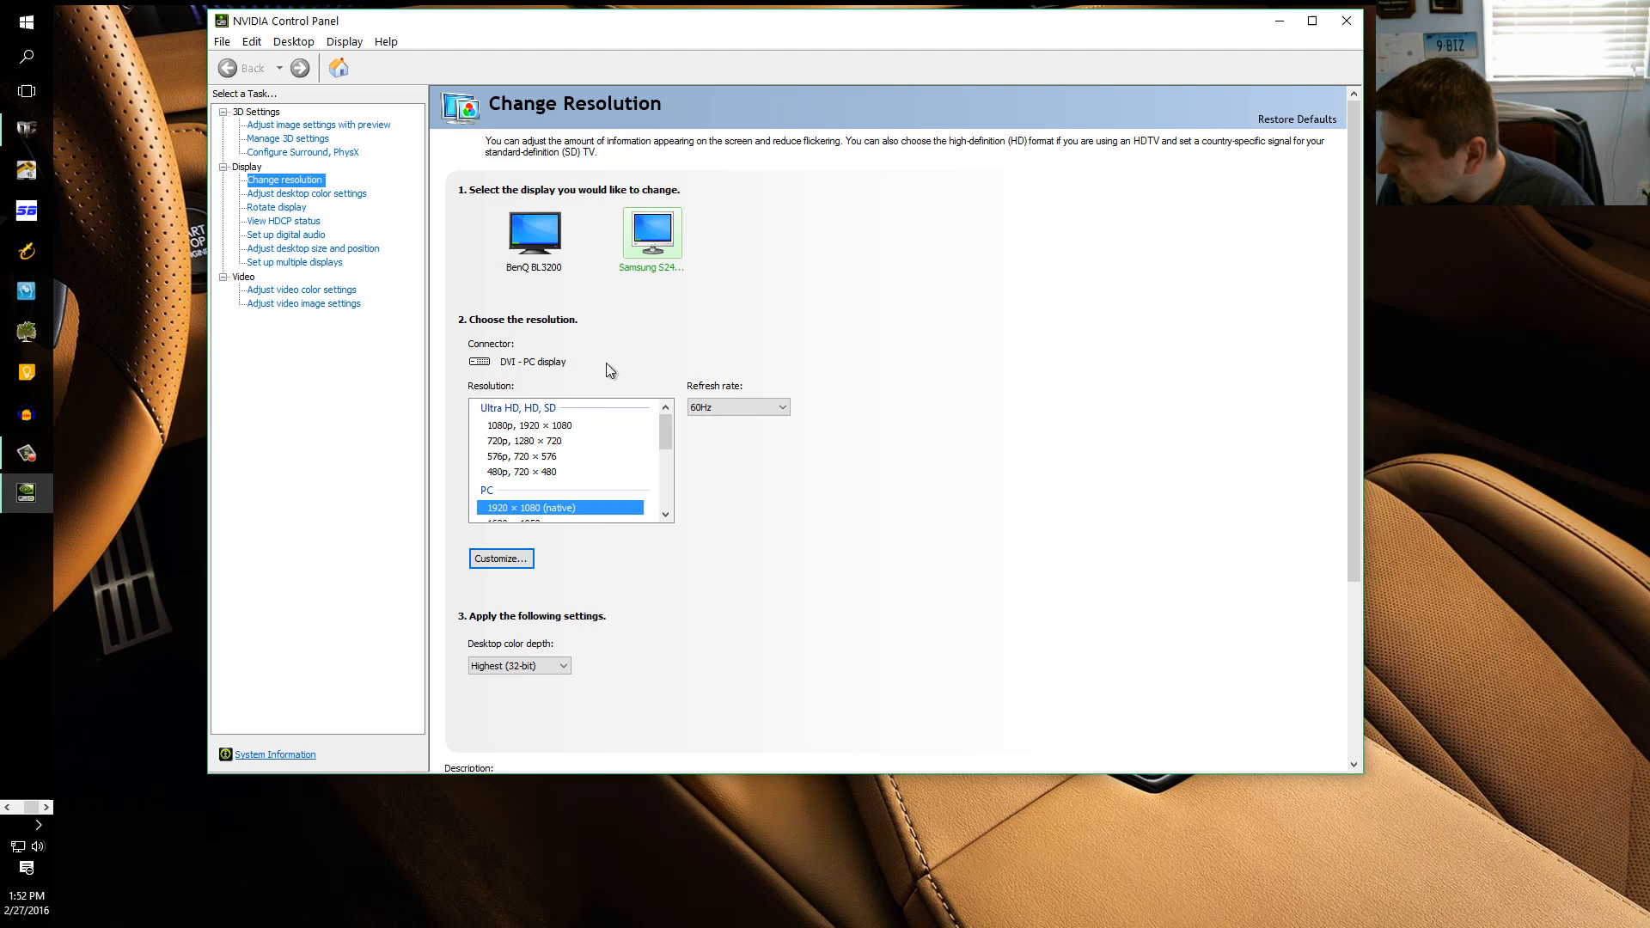
pyautogui.scroll(-3)
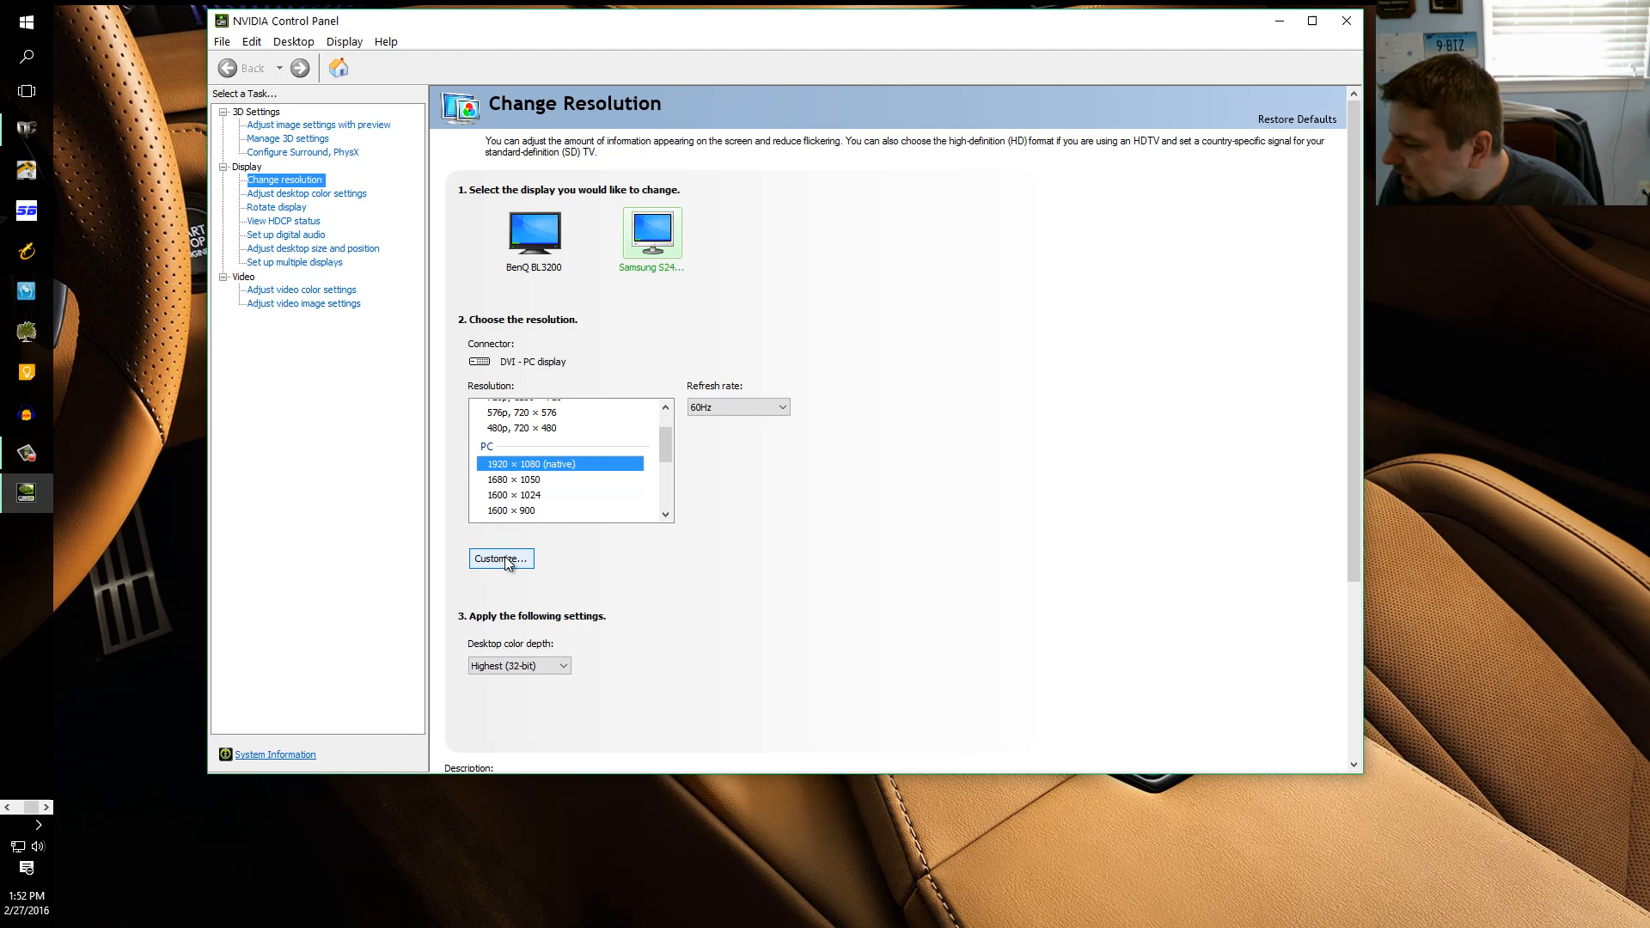
pyautogui.click(502, 559)
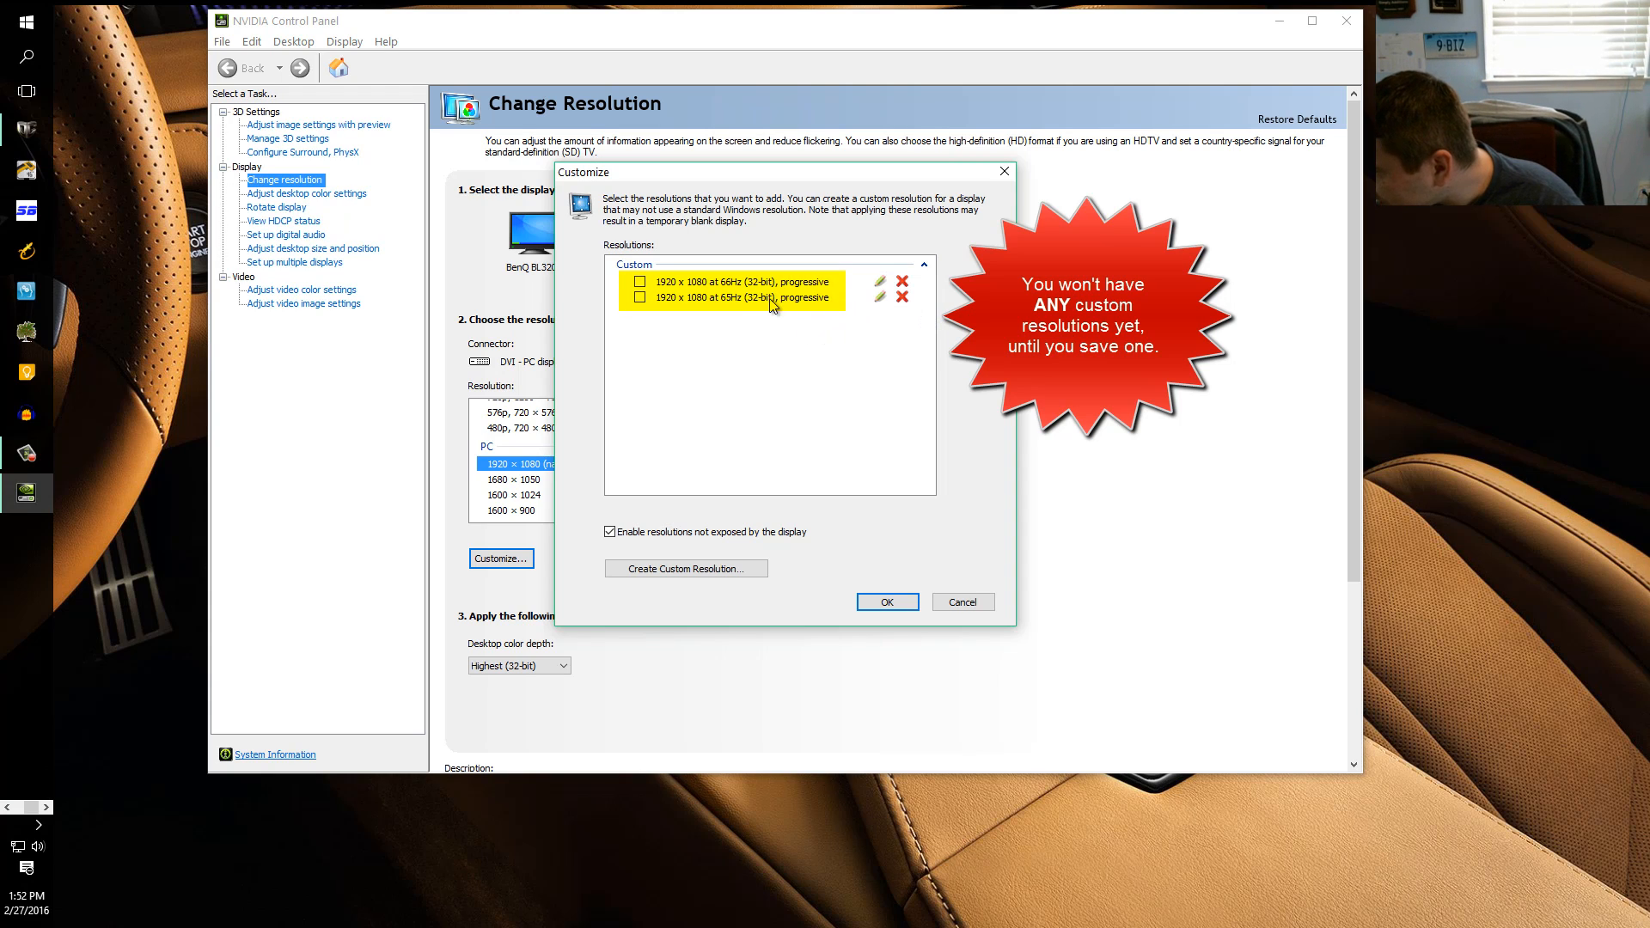
pyautogui.moveTo(883, 698)
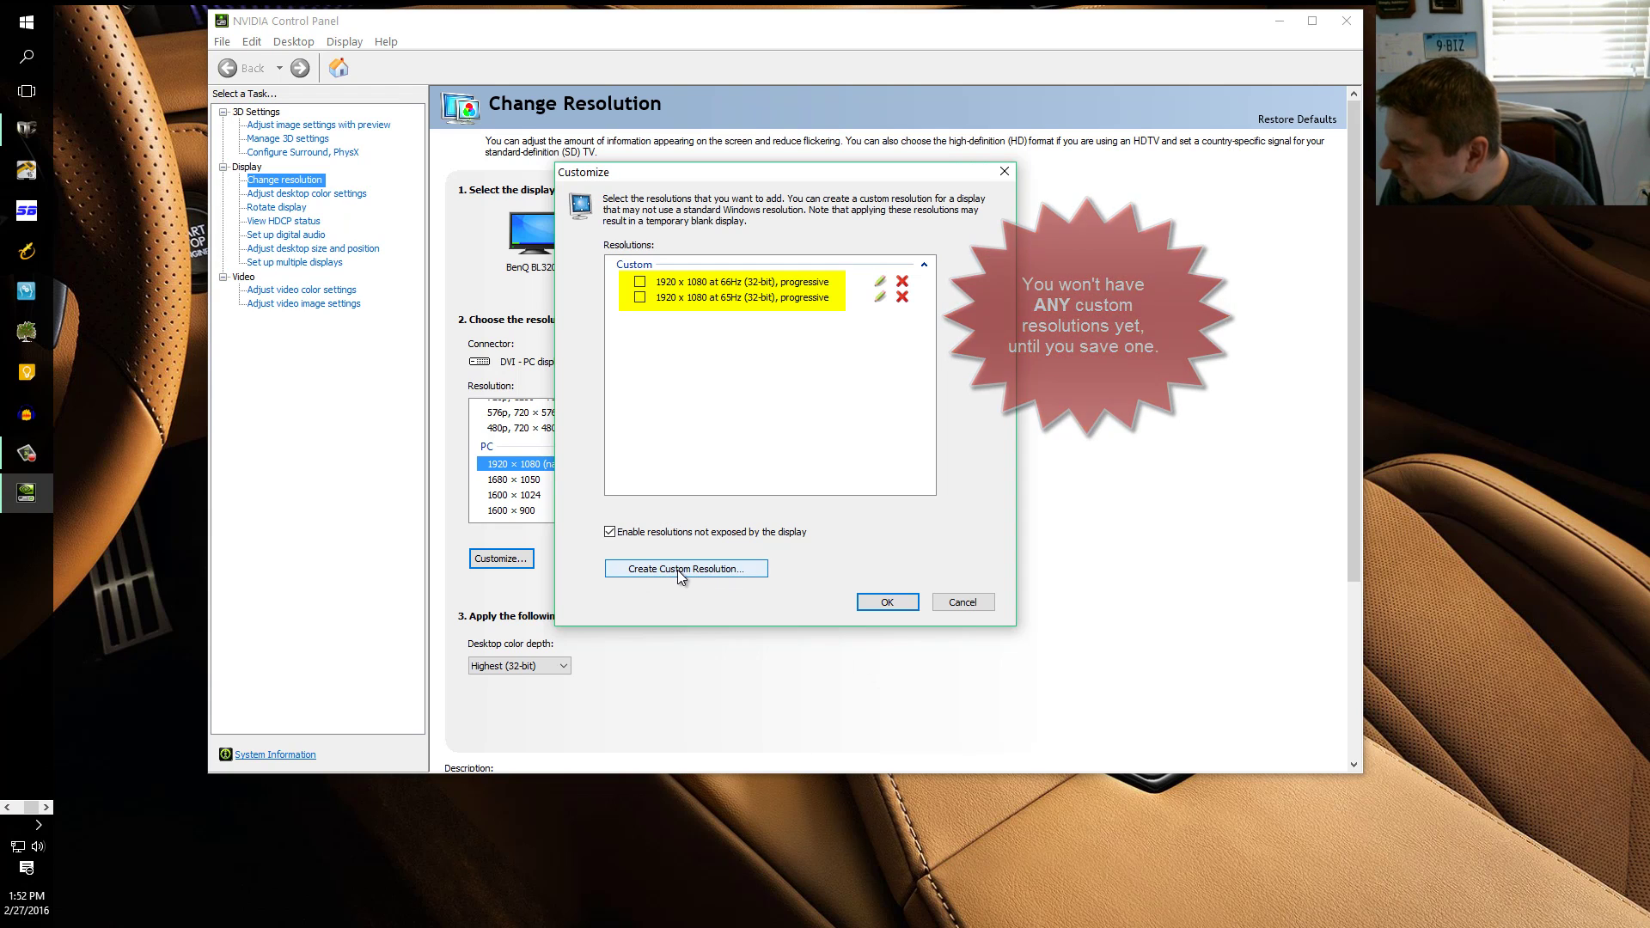
# Begin a new custom 1920×1080 resolution and select its refresh rate value for replacement.
pyautogui.click(685, 567)
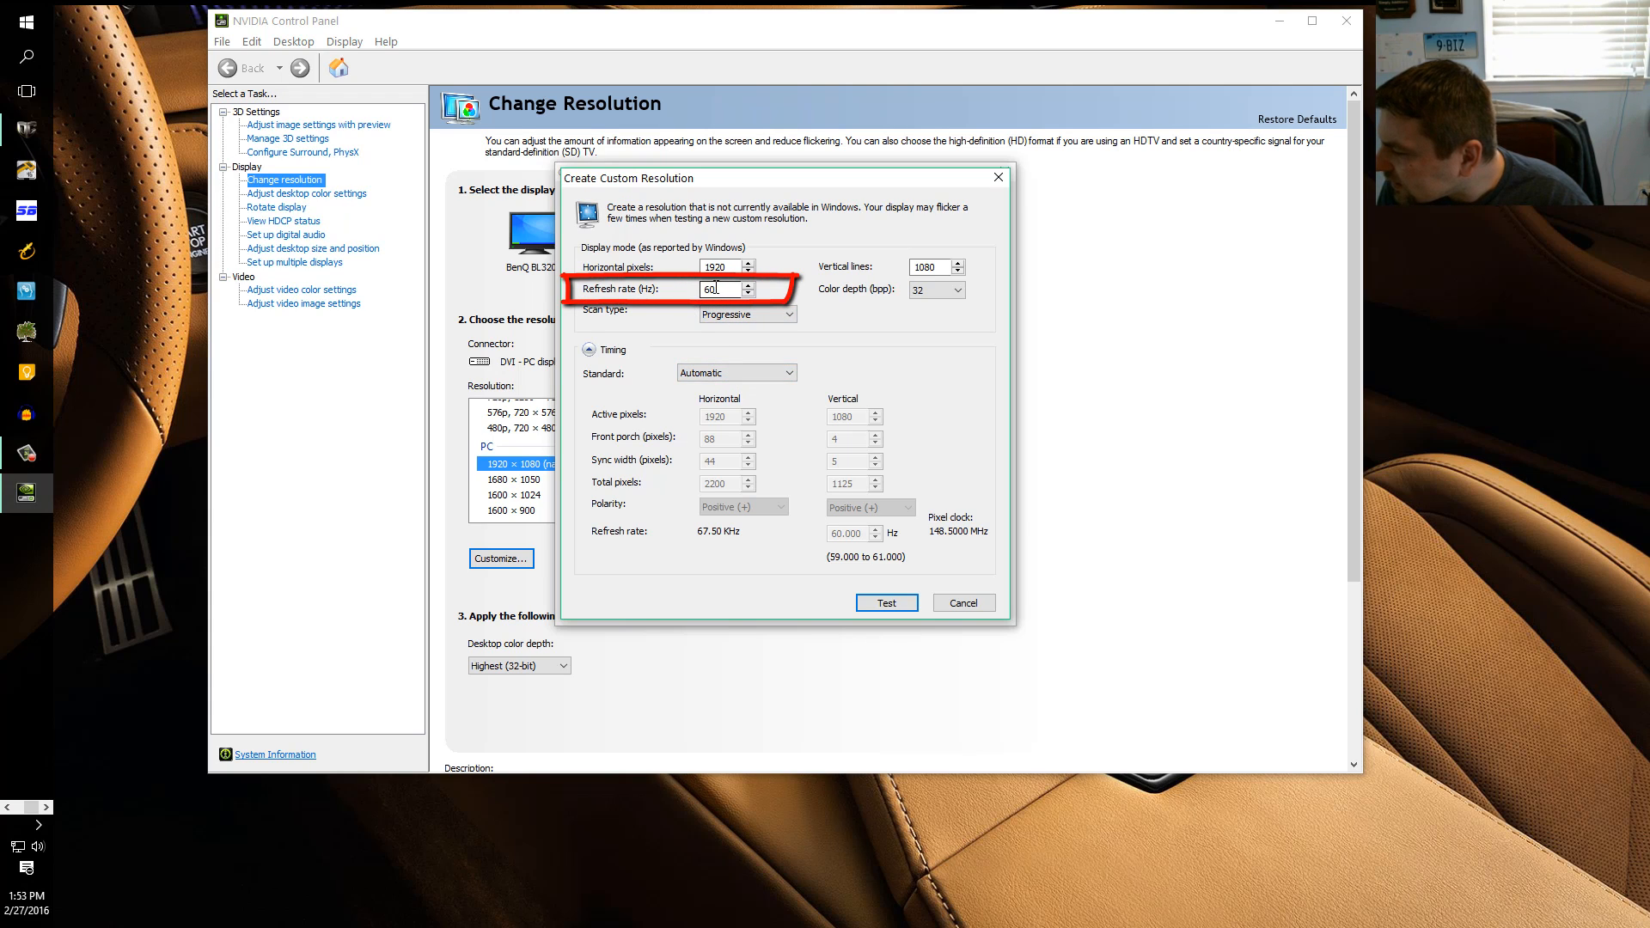
pyautogui.tripleClick(719, 288)
pyautogui.write('61')
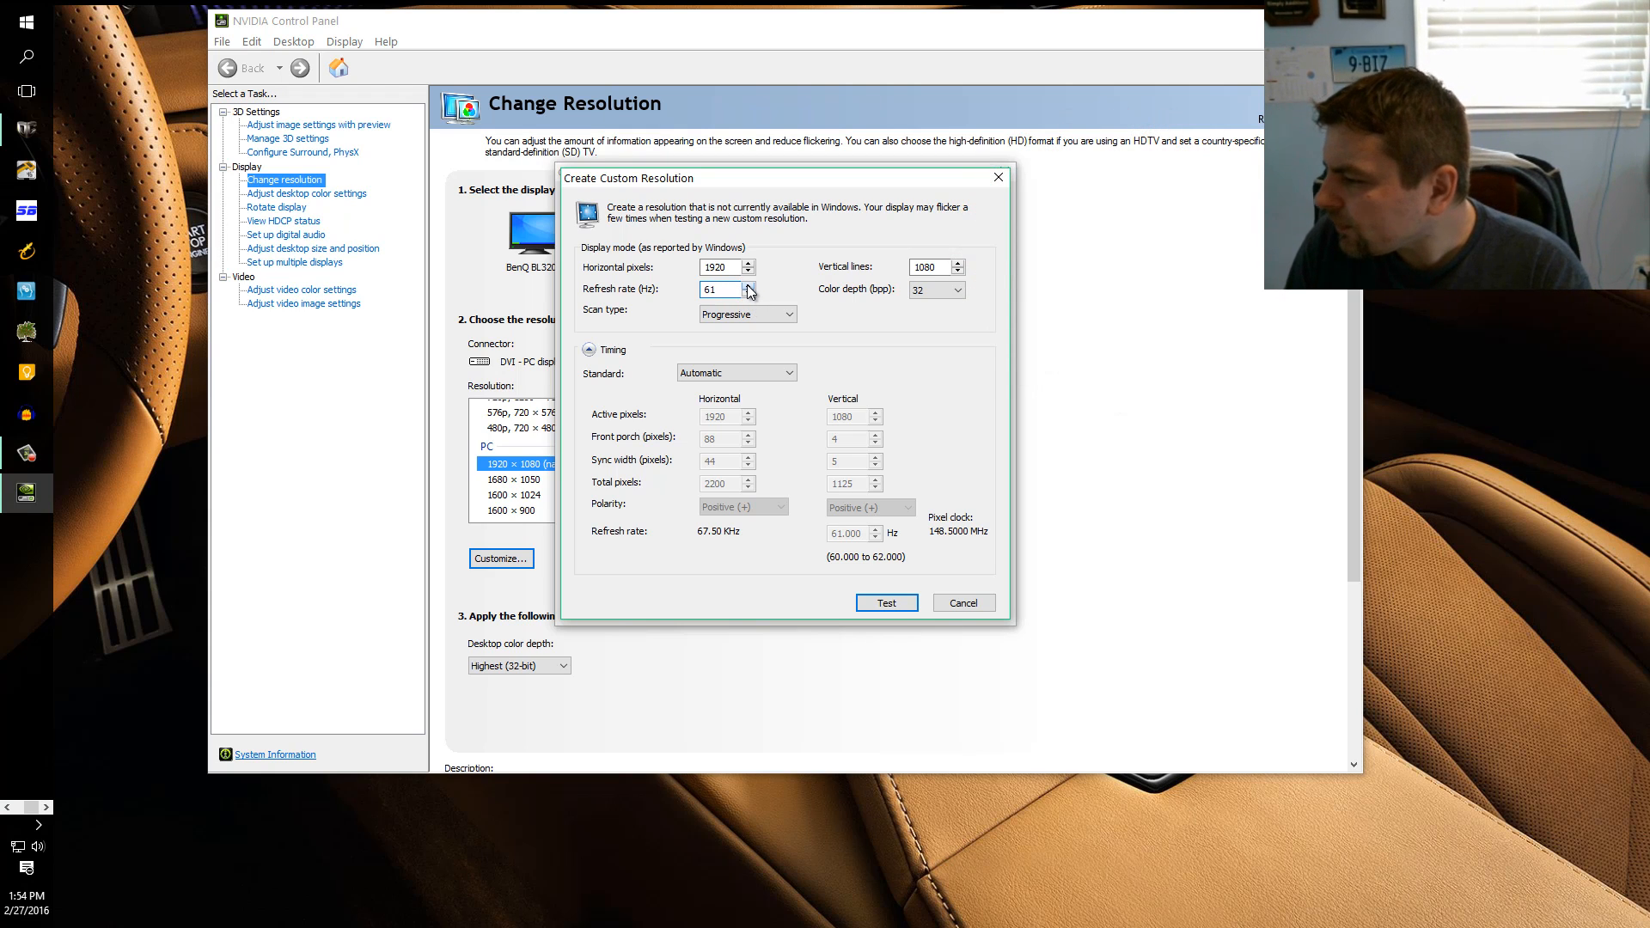
# Set the new custom resolution's refresh rate to 64 Hz.
pyautogui.click(753, 285)
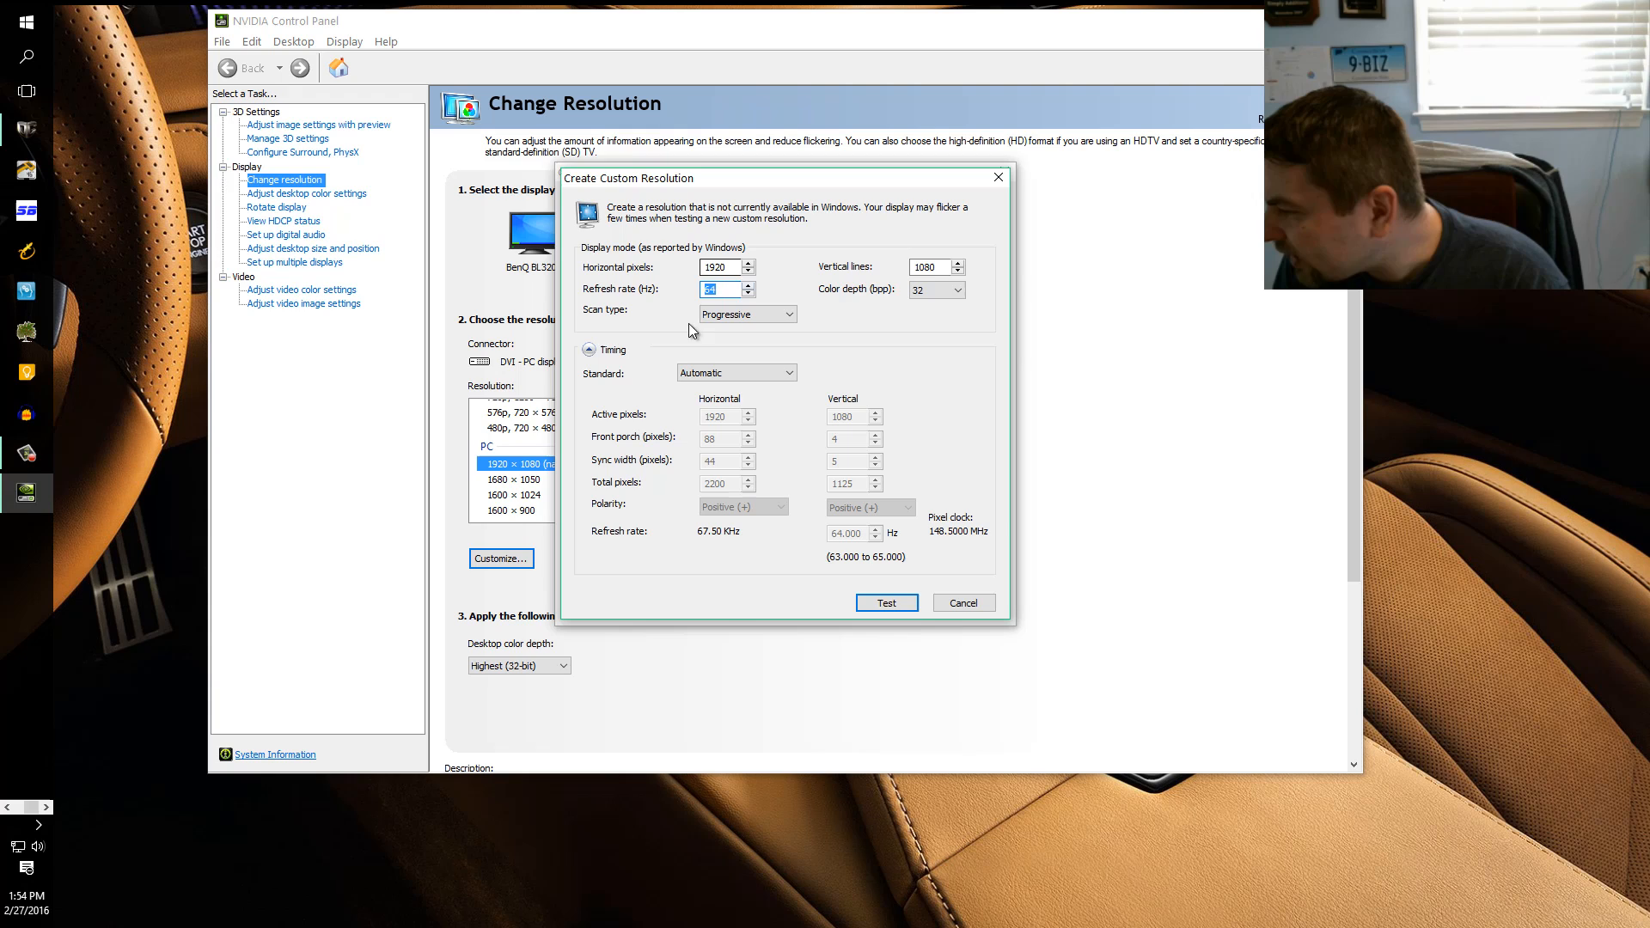
pyautogui.moveTo(677, 294)
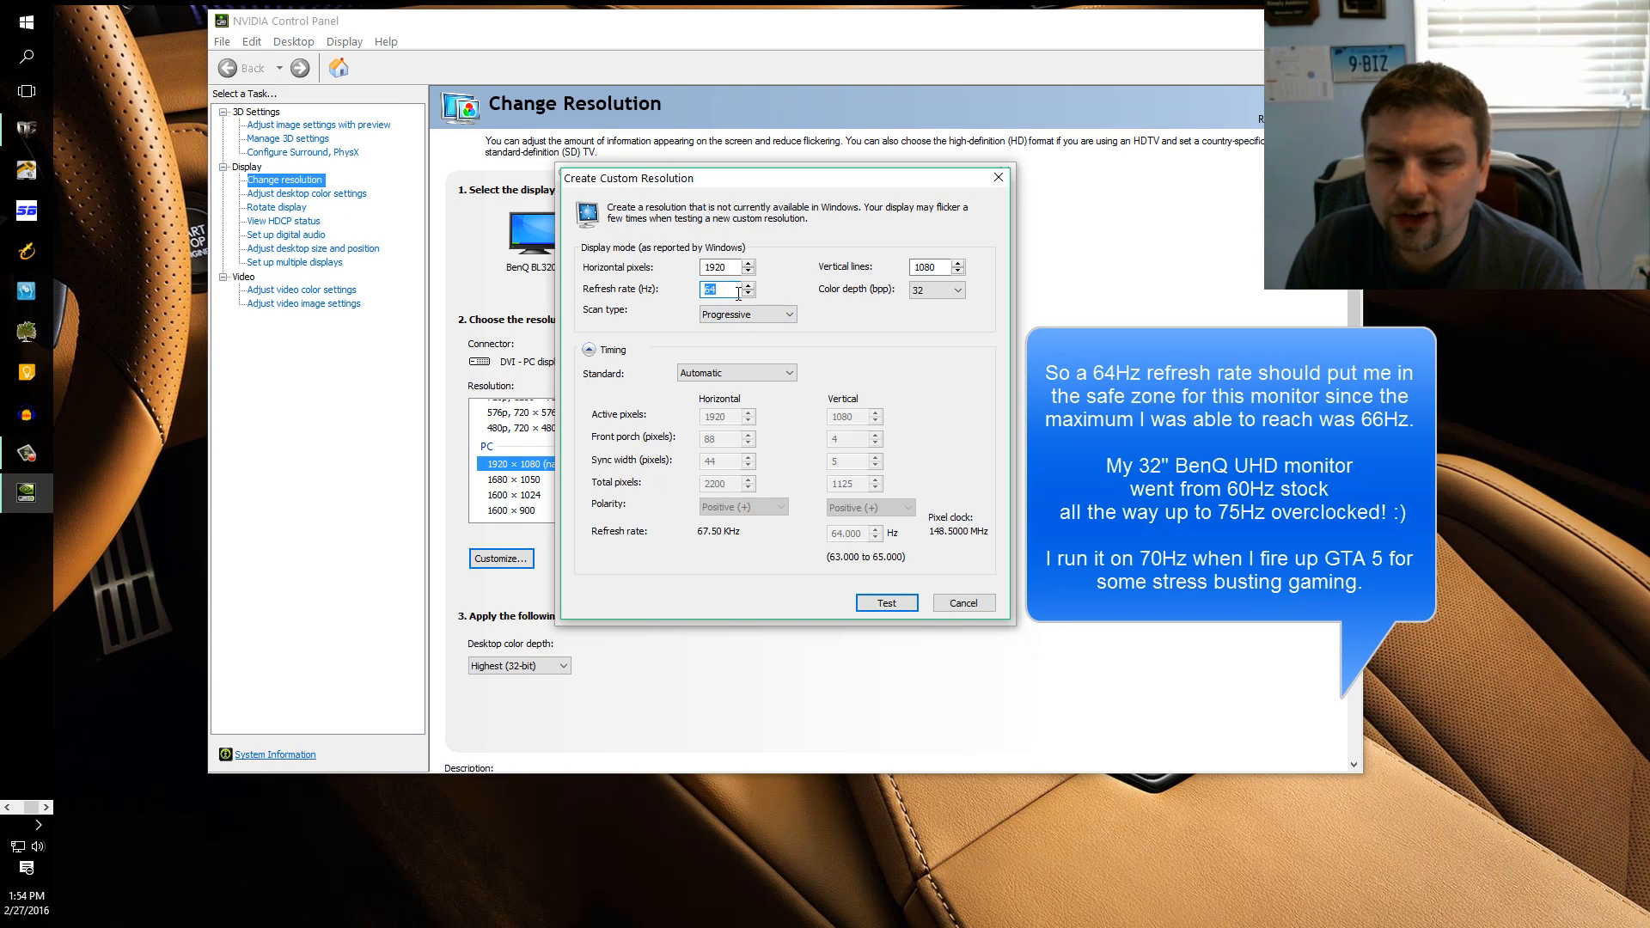
pyautogui.moveTo(804, 240)
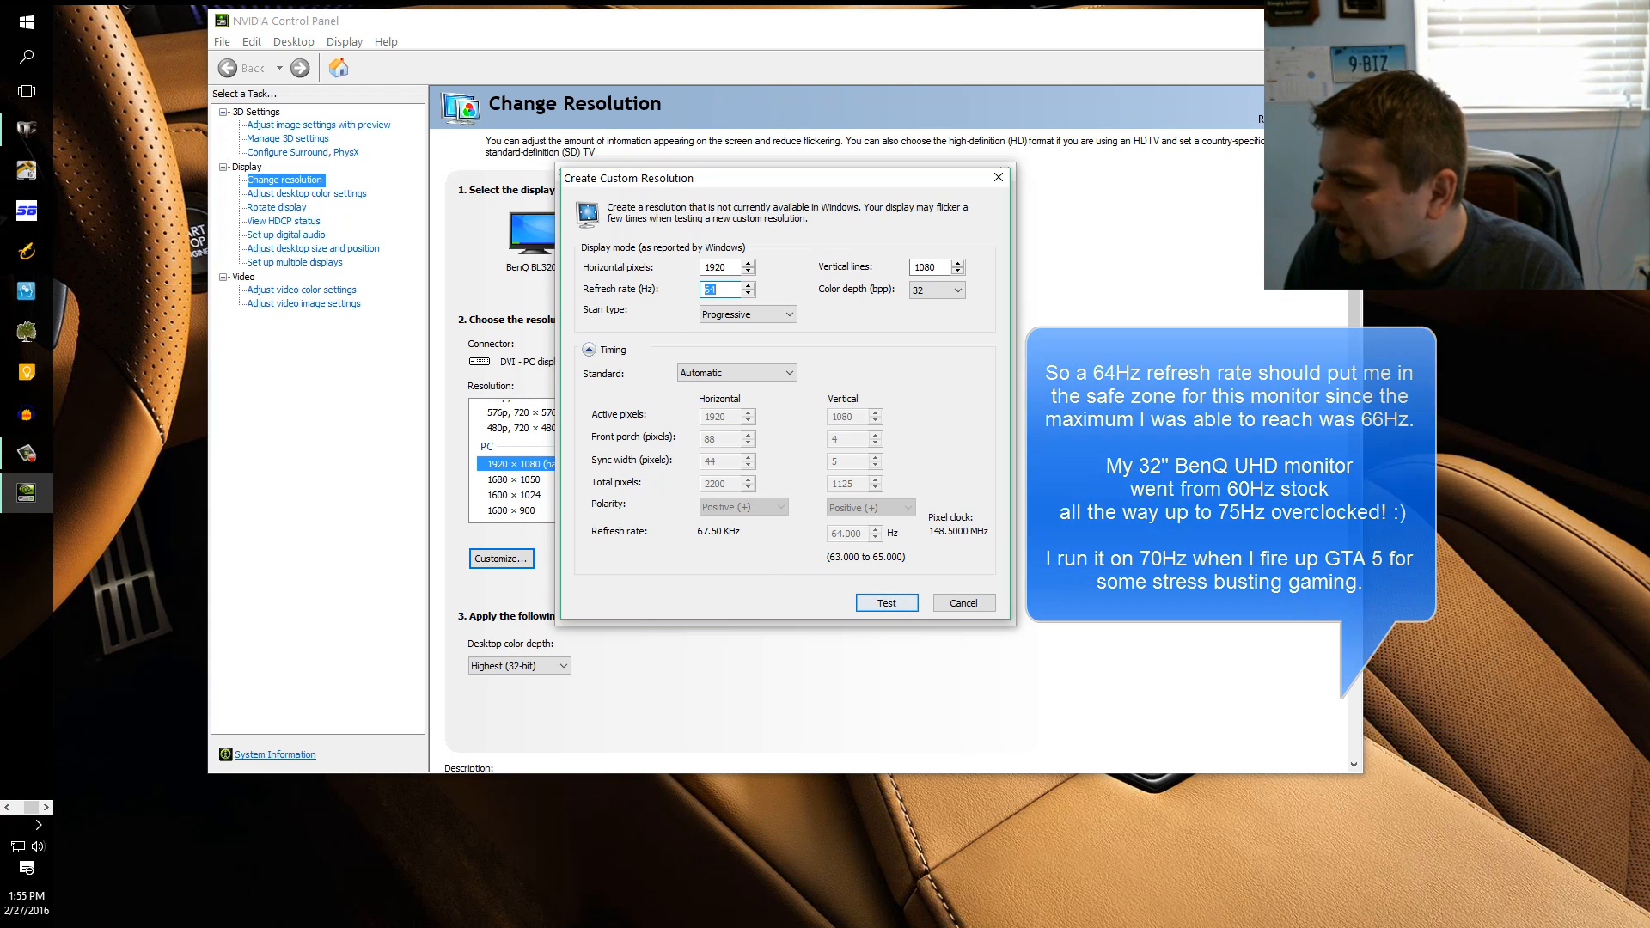
# Test and save the 1920×1080 at 64Hz custom resolution so it is ticked in the list.
pyautogui.click(887, 603)
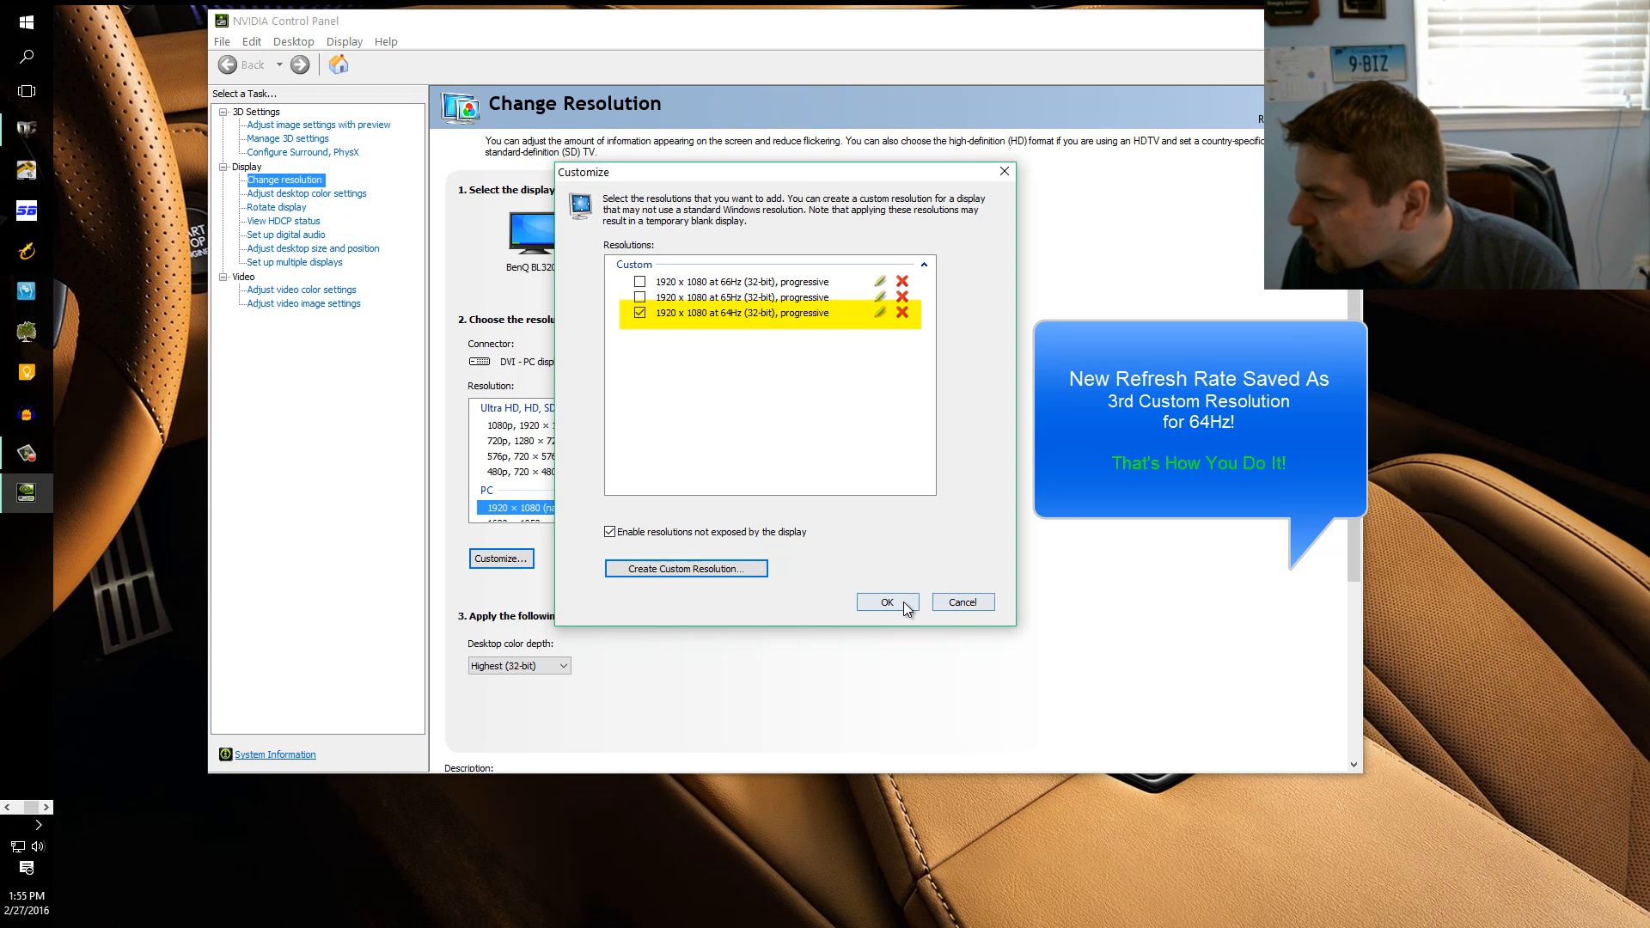
# Confirm the custom list and choose Custom 1920 × 1080 for the Samsung display.
pyautogui.click(886, 601)
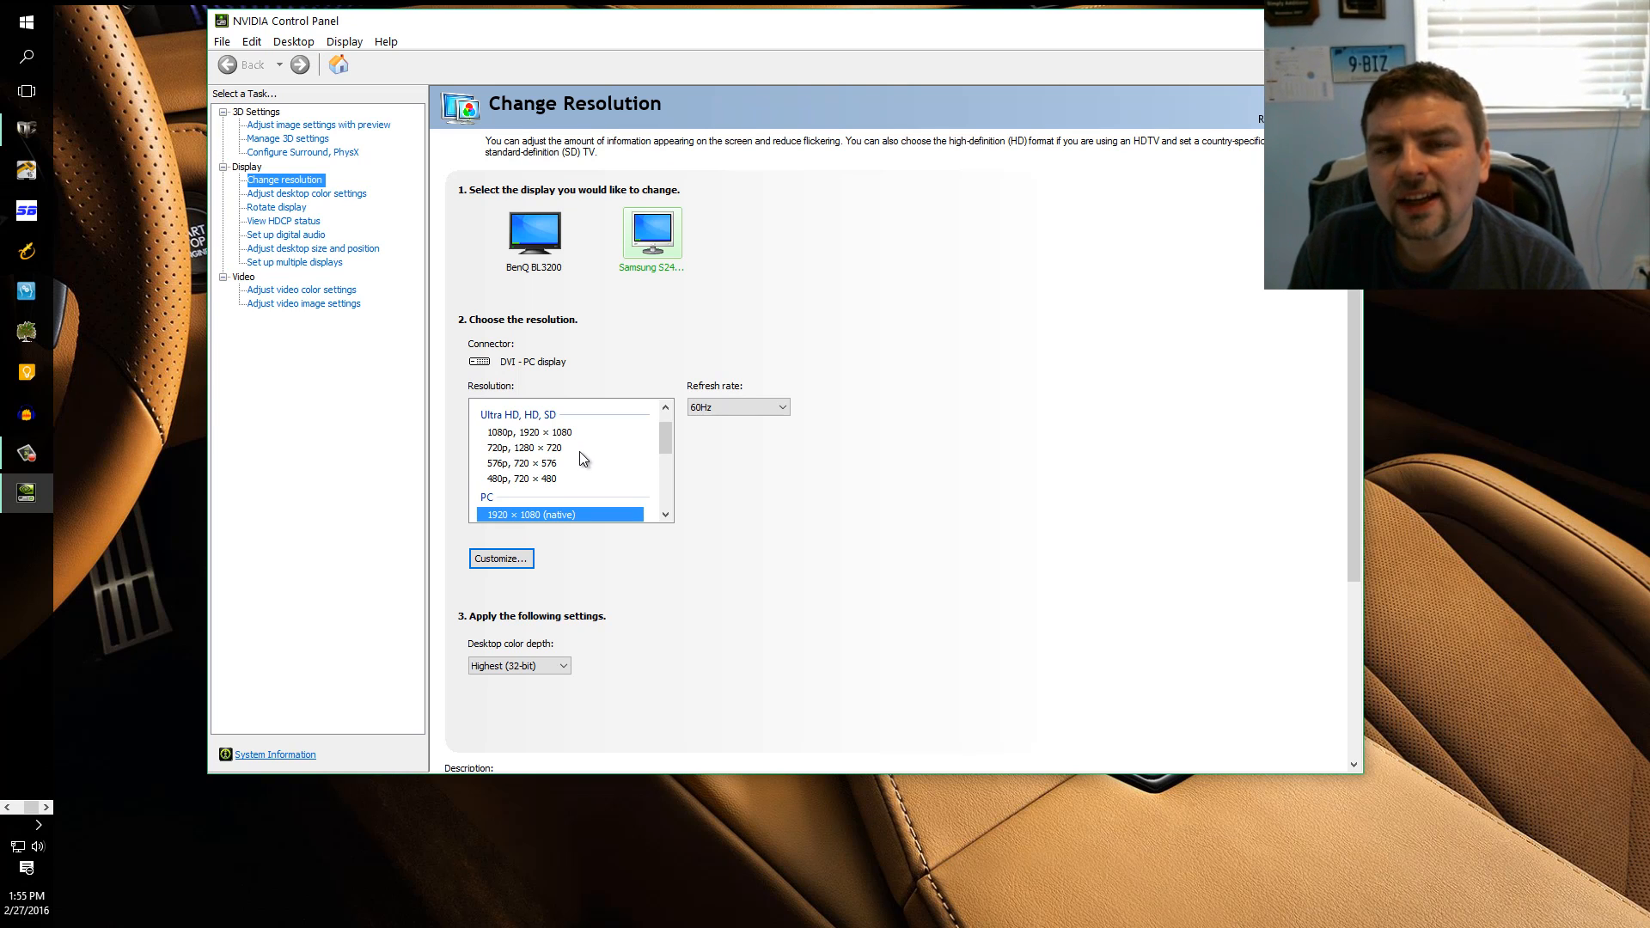
pyautogui.moveTo(505, 488)
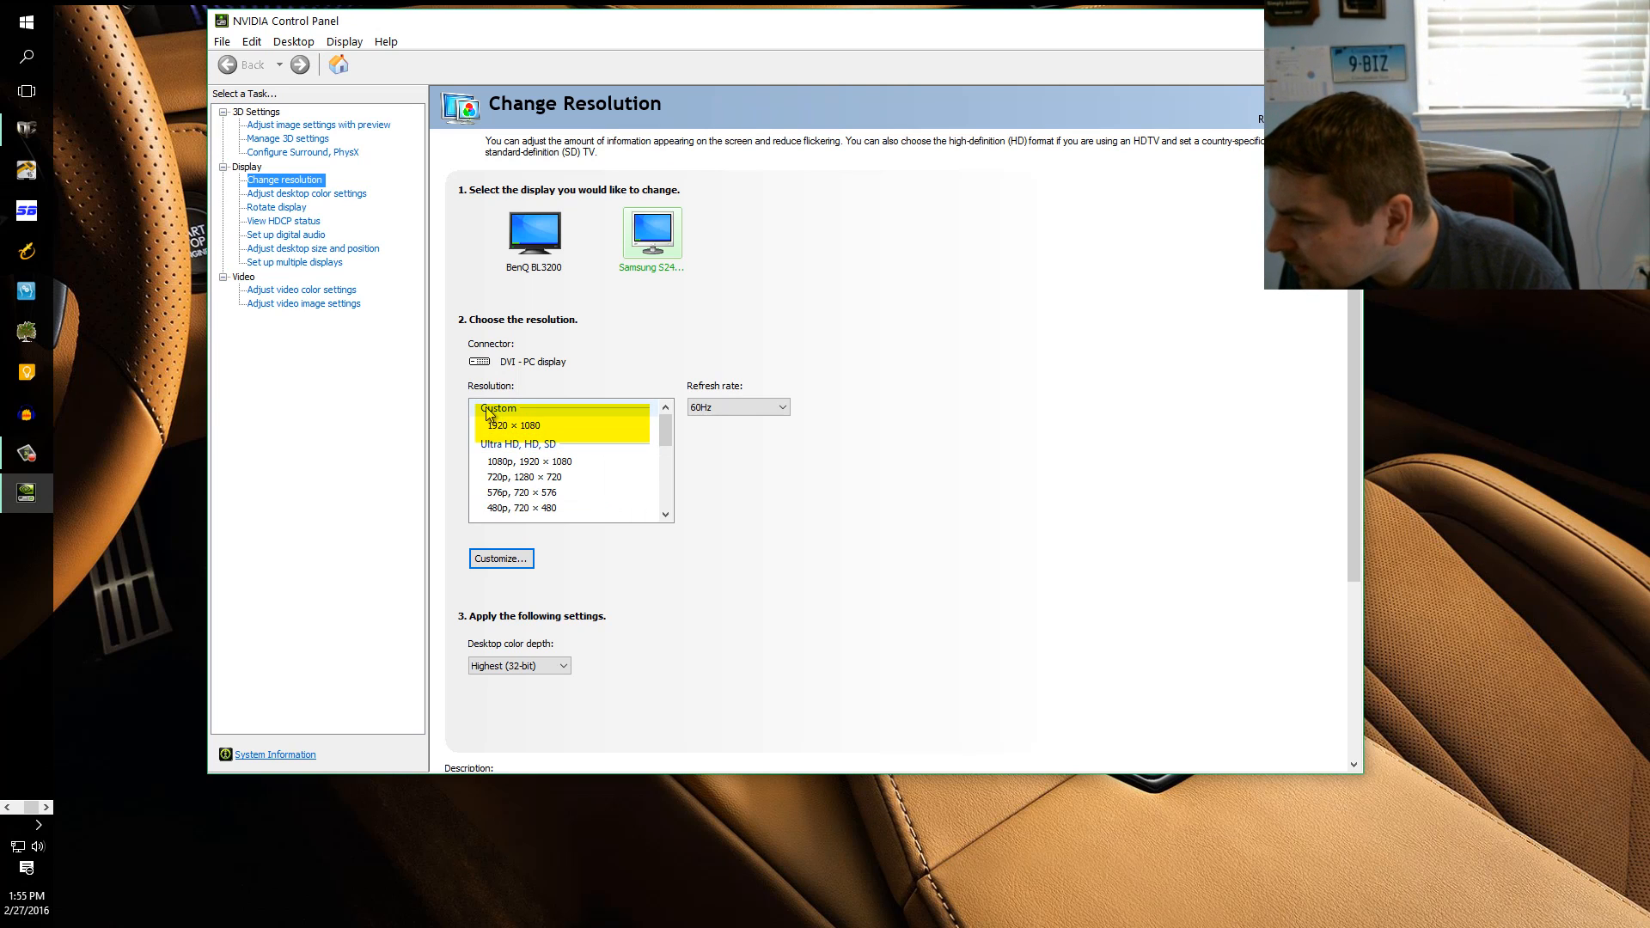
pyautogui.click(514, 426)
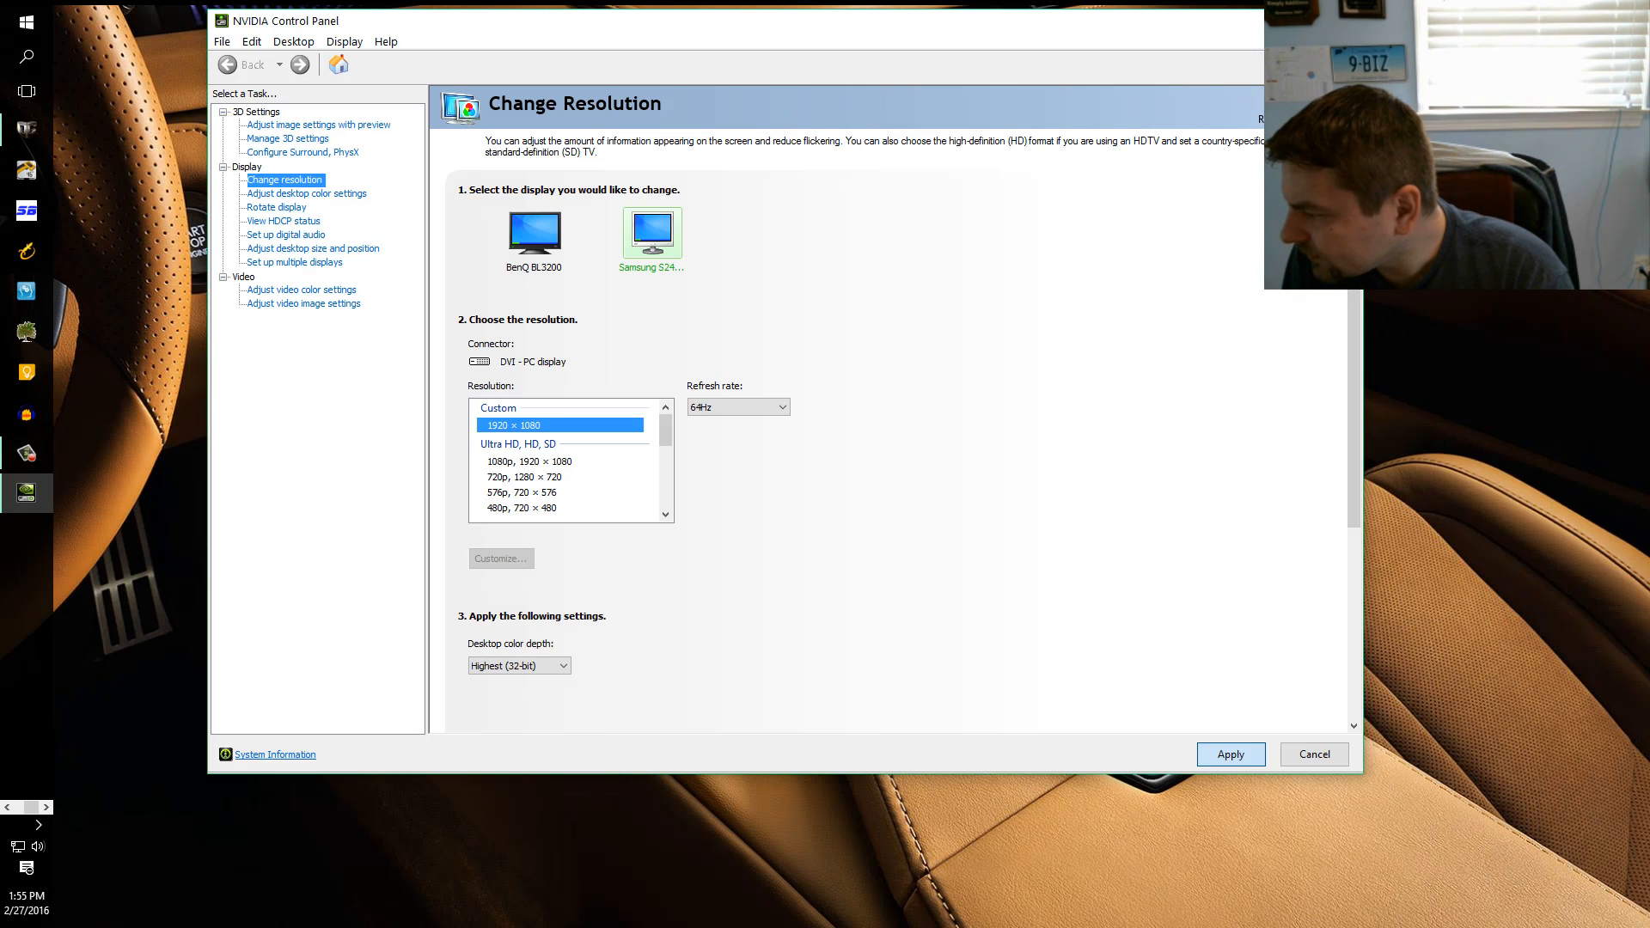
# Apply the 64Hz resolution to the Samsung, keep the changes, then view the BenQ BL3200 settings.
pyautogui.click(1230, 755)
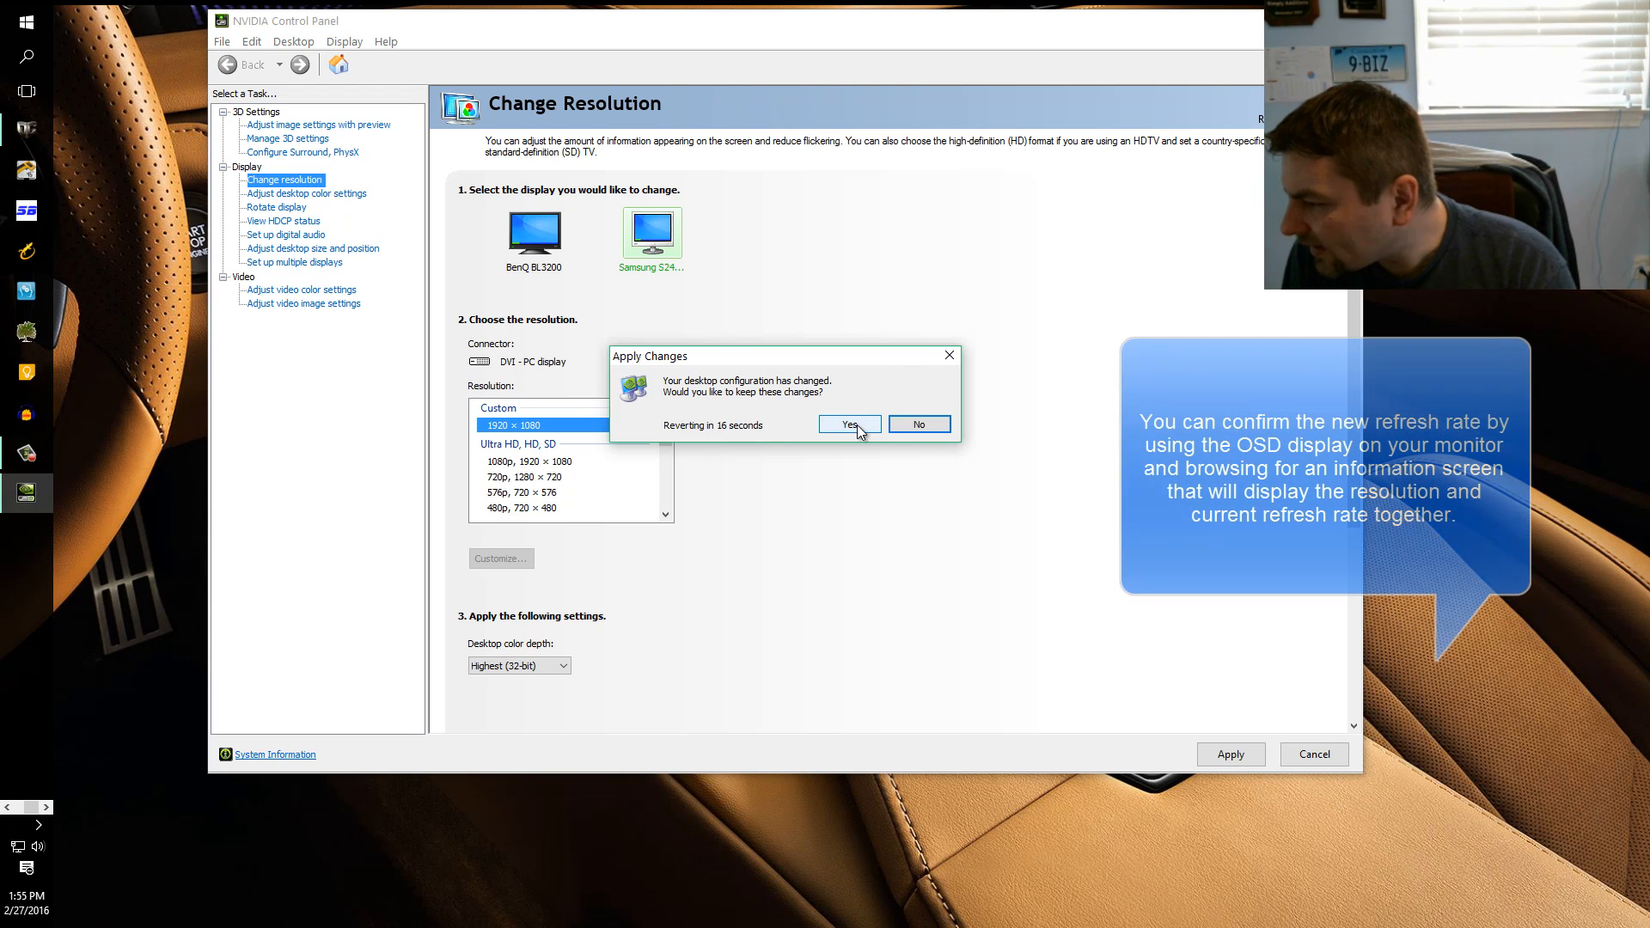
pyautogui.click(849, 423)
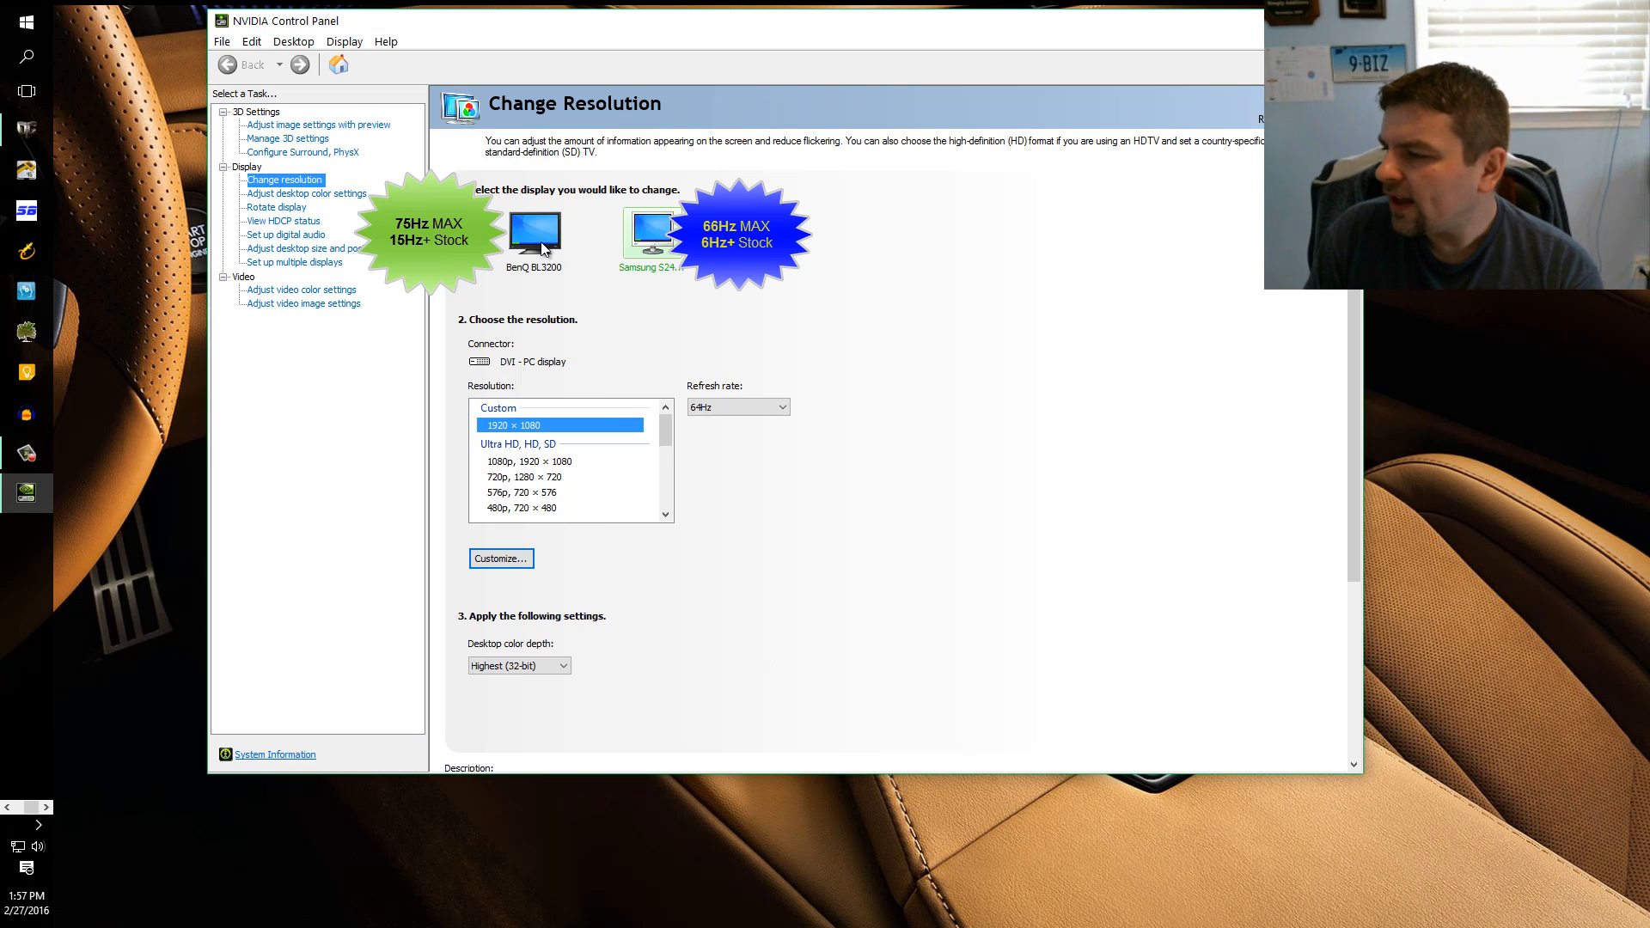
pyautogui.click(536, 234)
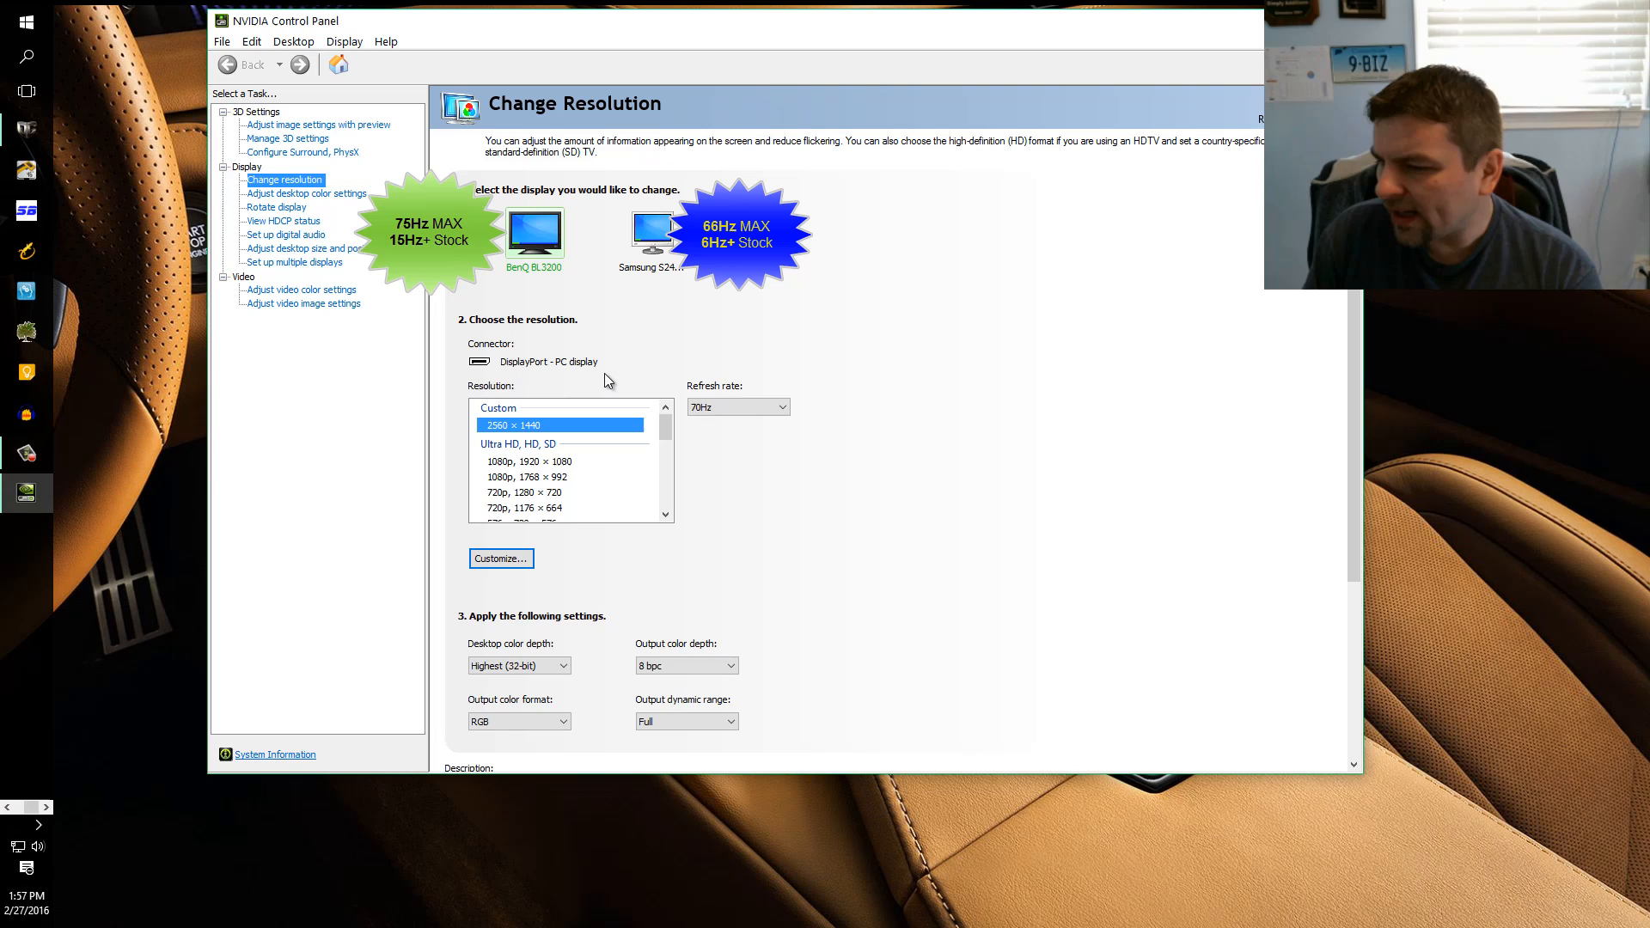